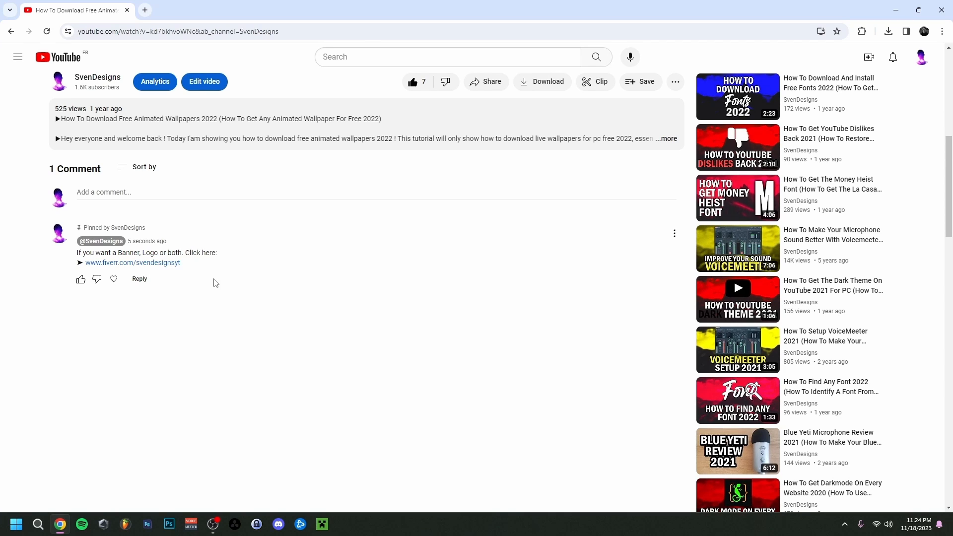
mouse_move(163, 271)
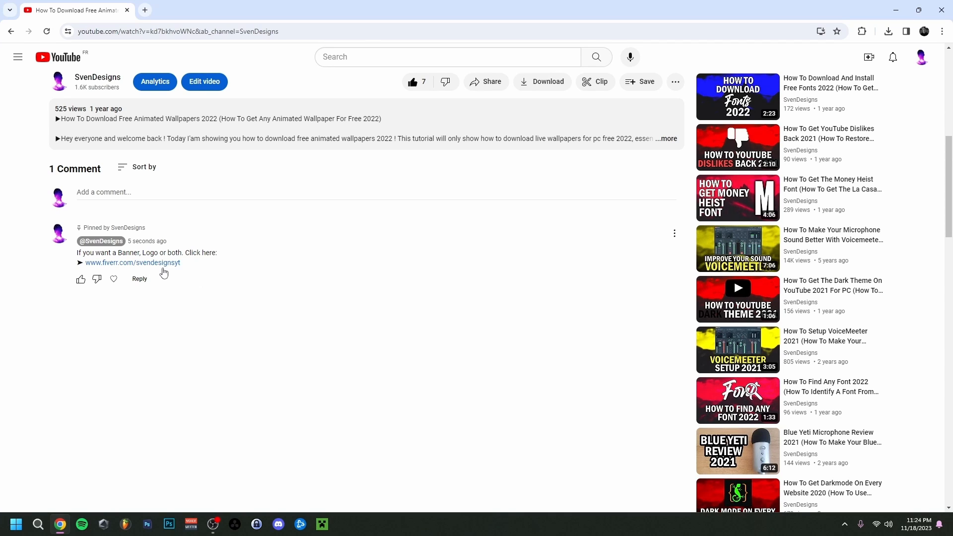
Dismiss a new-scene prompt, then add a Game Capture source capturing a specific window
click(132, 262)
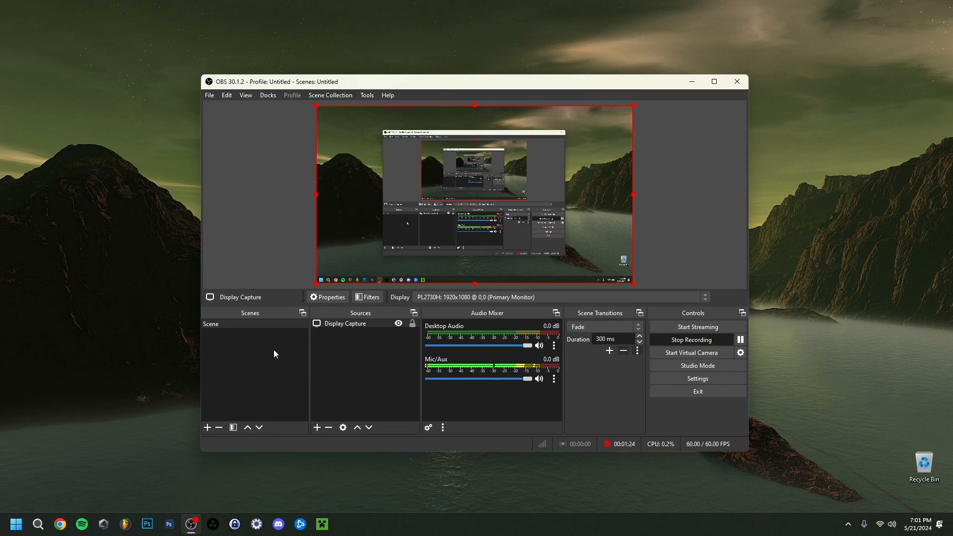
click(207, 427)
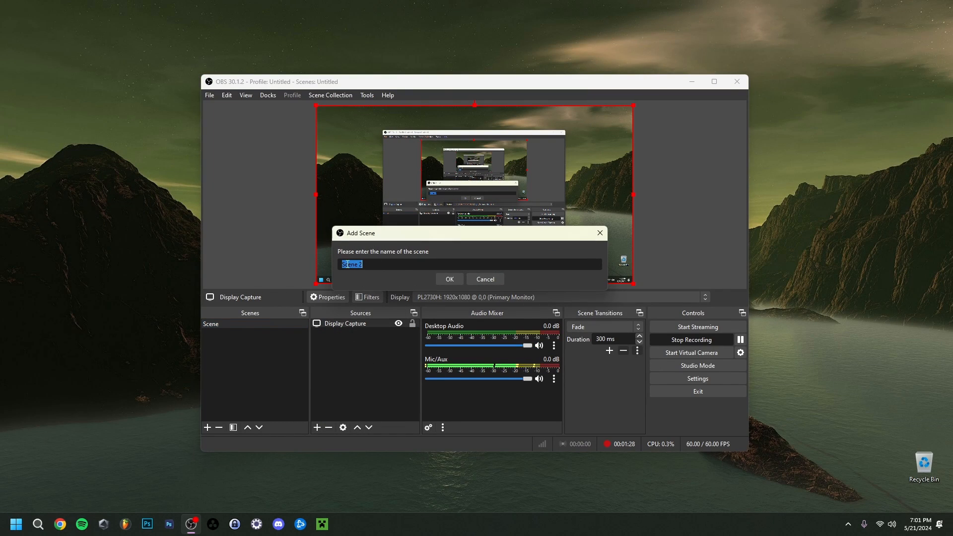
click(484, 279)
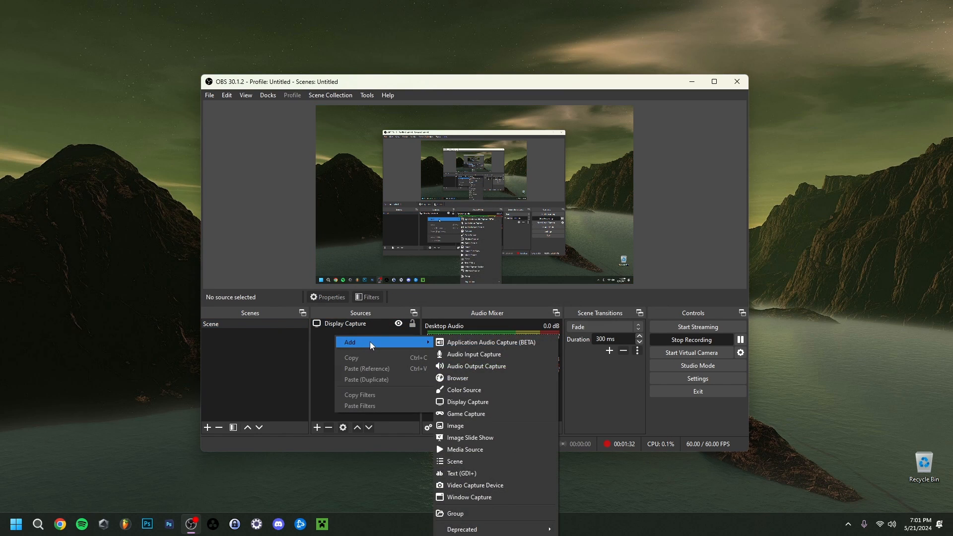
click(466, 414)
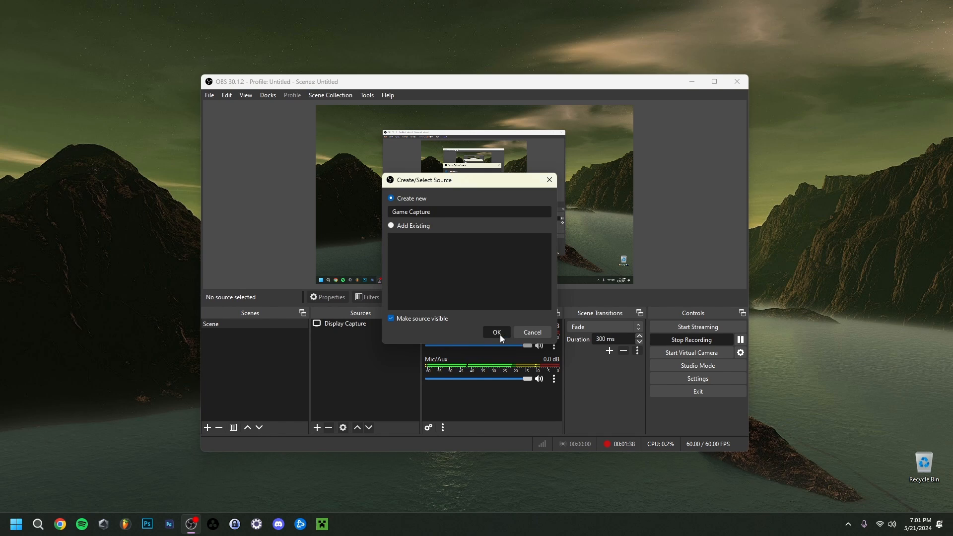
click(496, 333)
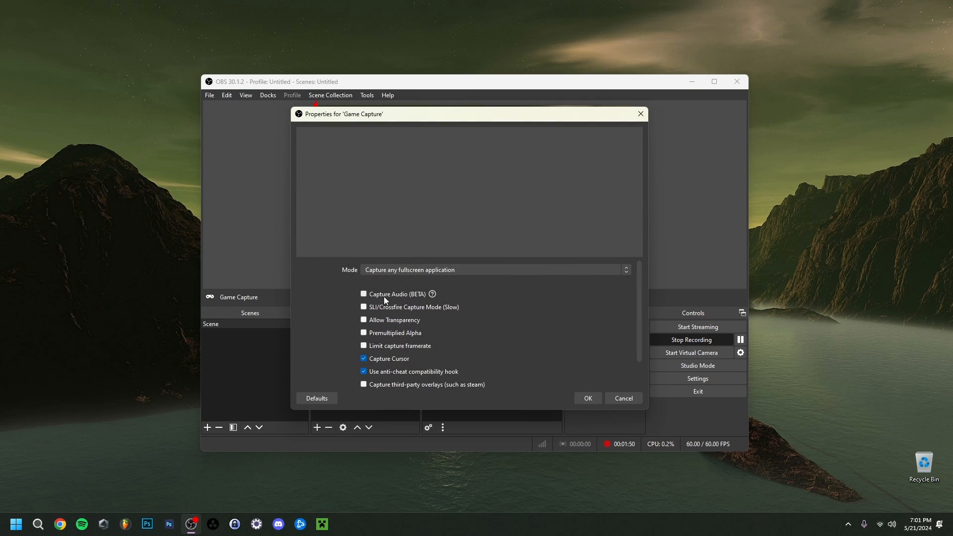
mouse_move(419, 297)
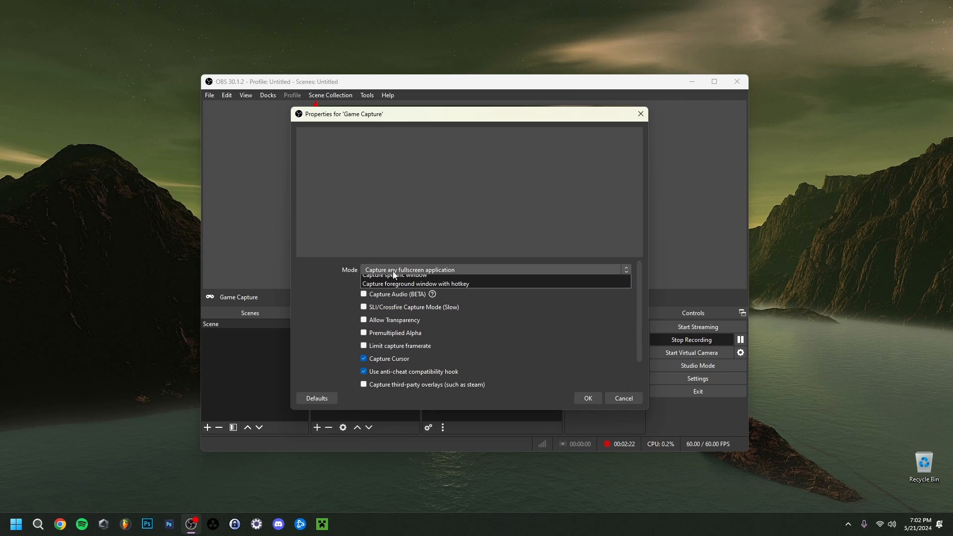
mouse_move(394, 289)
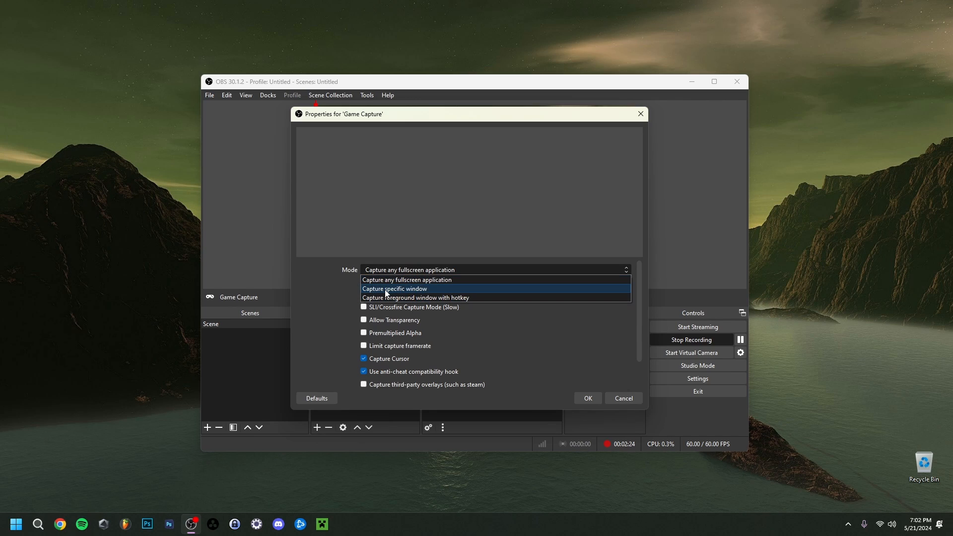
click(393, 288)
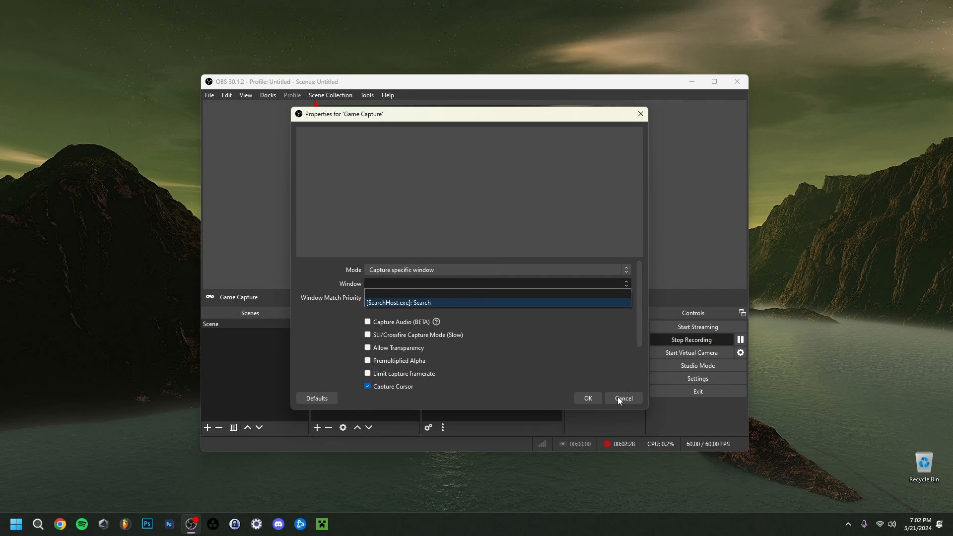
mouse_move(468, 314)
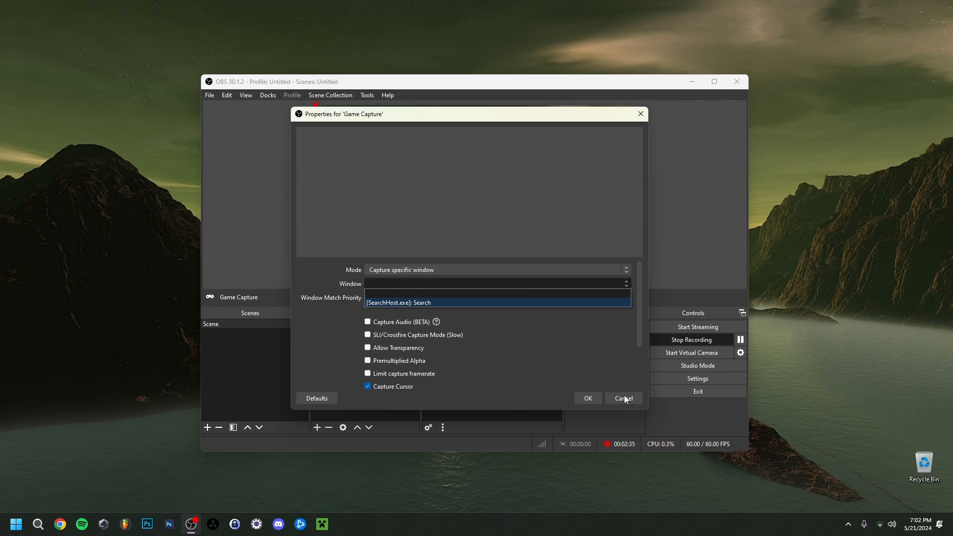
Cancel Game Capture and check Advanced Audio Properties: Desktop Audio track 1, Mic/Aux track 2
click(622, 398)
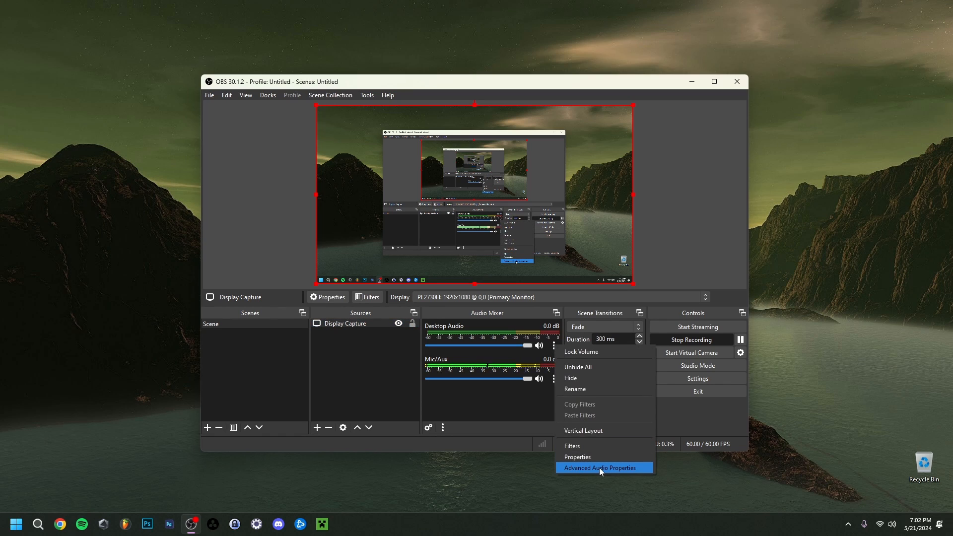
click(603, 467)
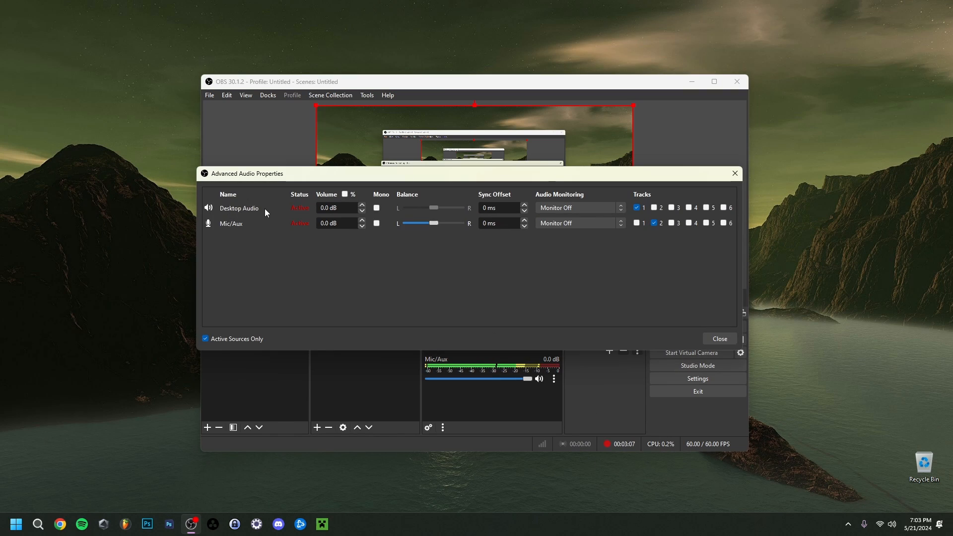
mouse_move(265, 229)
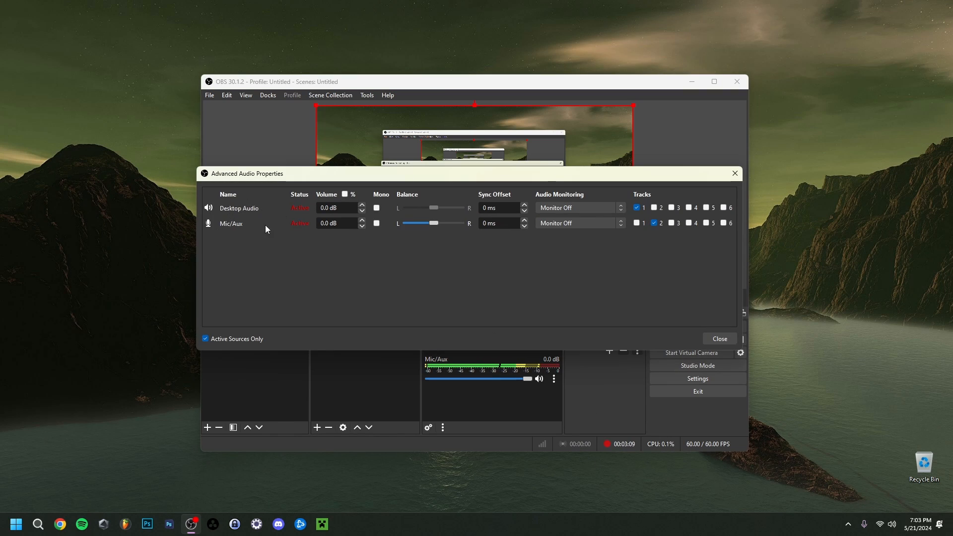
mouse_move(514, 239)
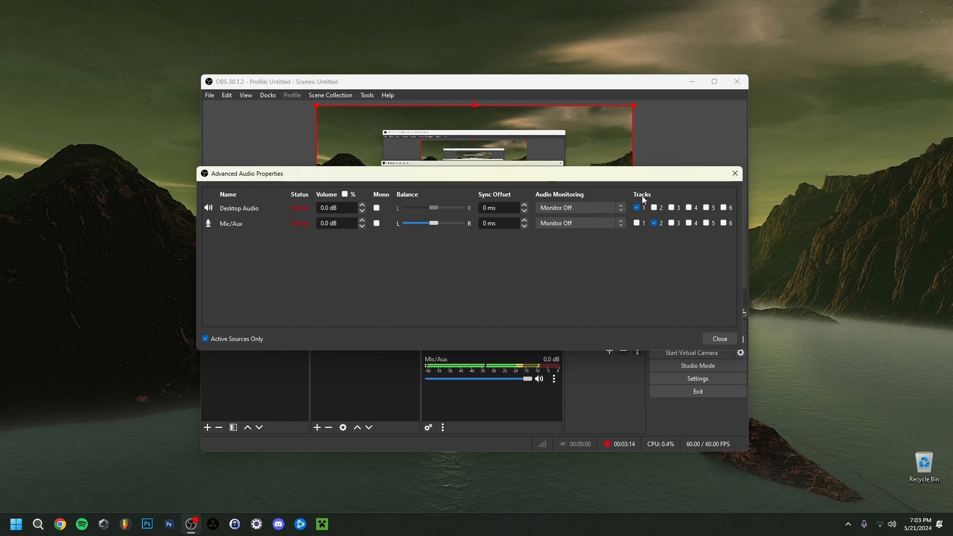
click(655, 224)
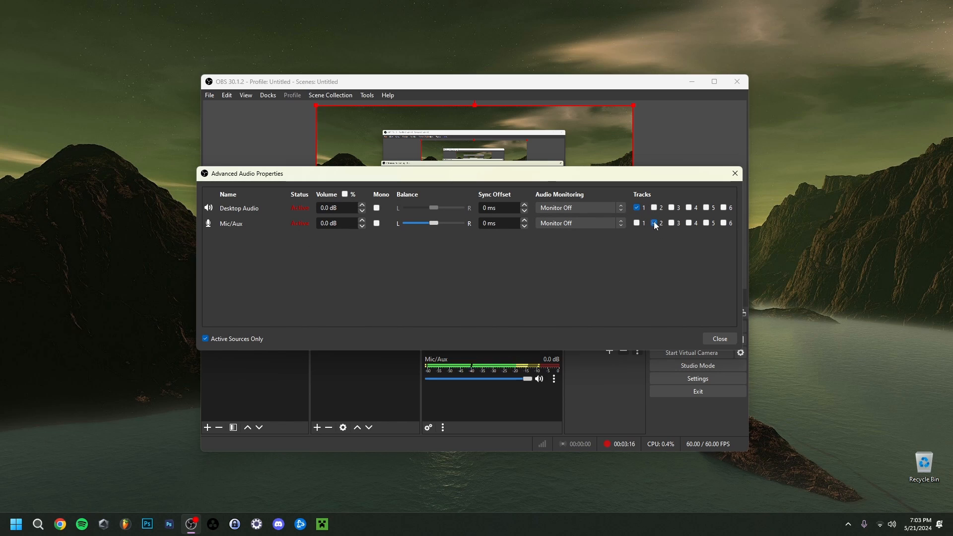
click(654, 223)
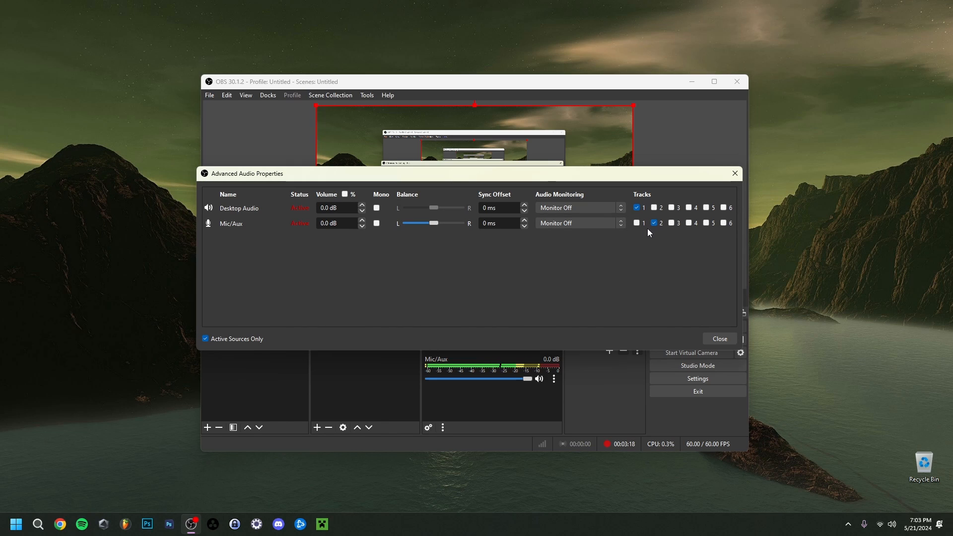
mouse_move(633, 236)
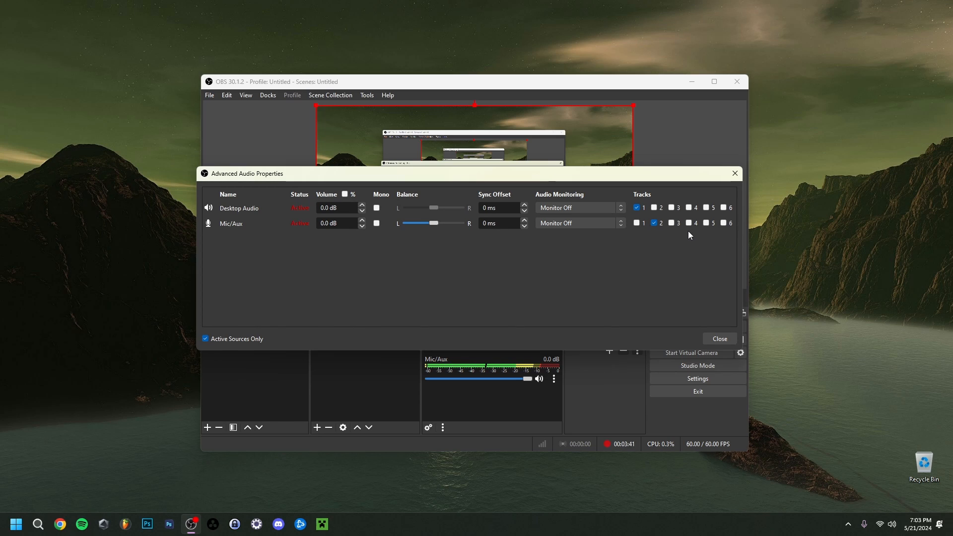
Close Advanced Audio Properties and bring up OBS Settings on the General page
click(719, 339)
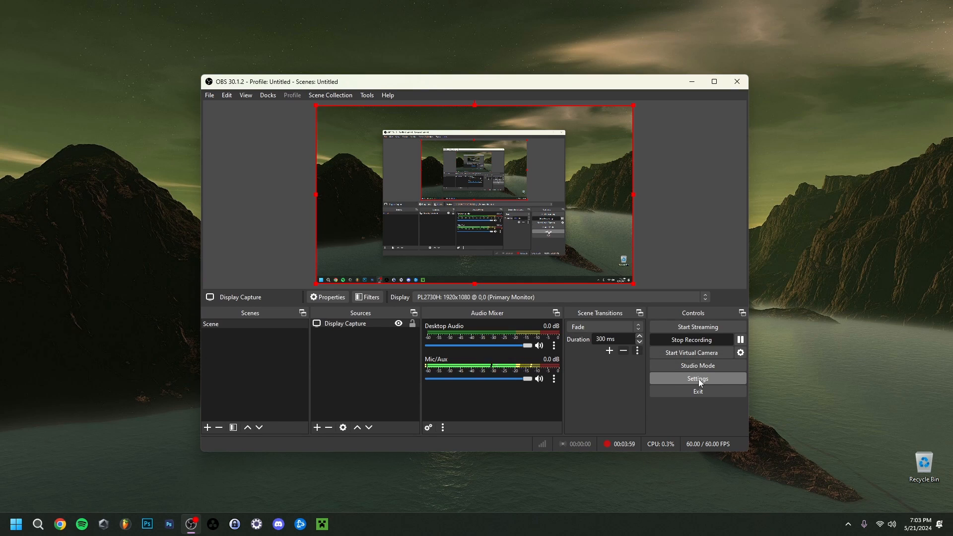
click(697, 379)
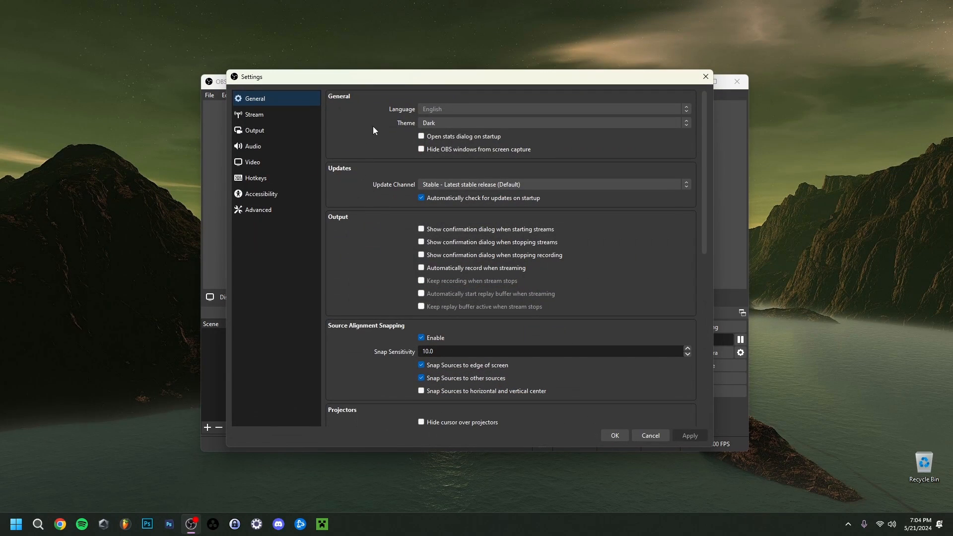
mouse_move(360, 147)
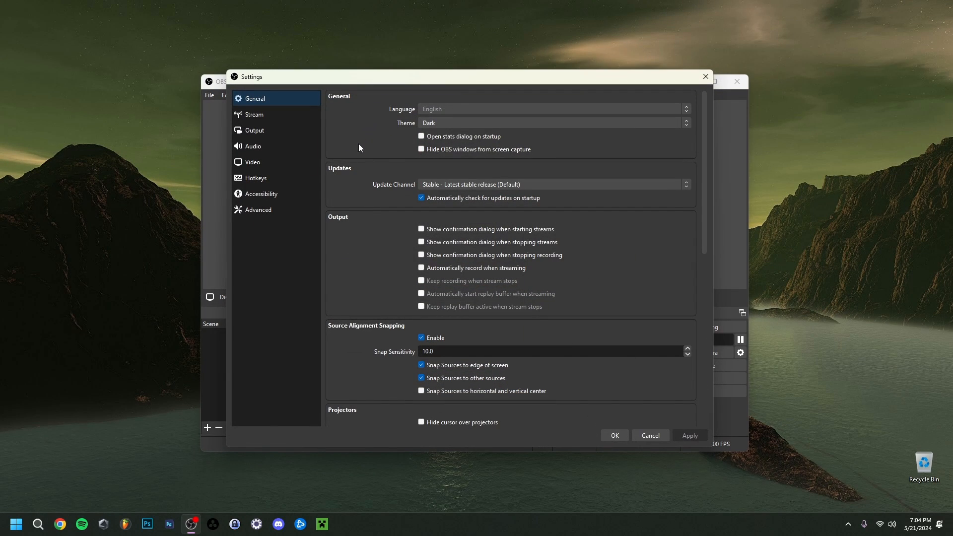
mouse_move(381, 152)
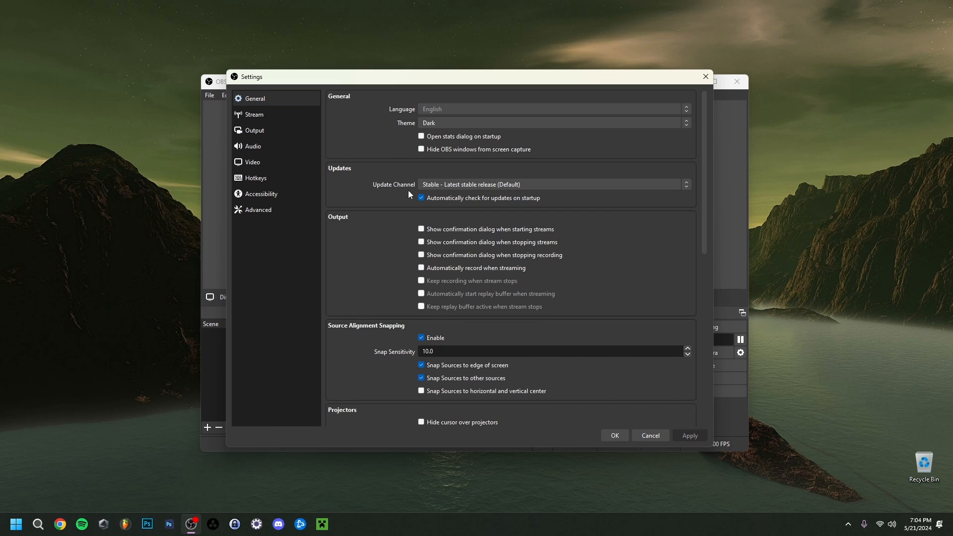
mouse_move(376, 252)
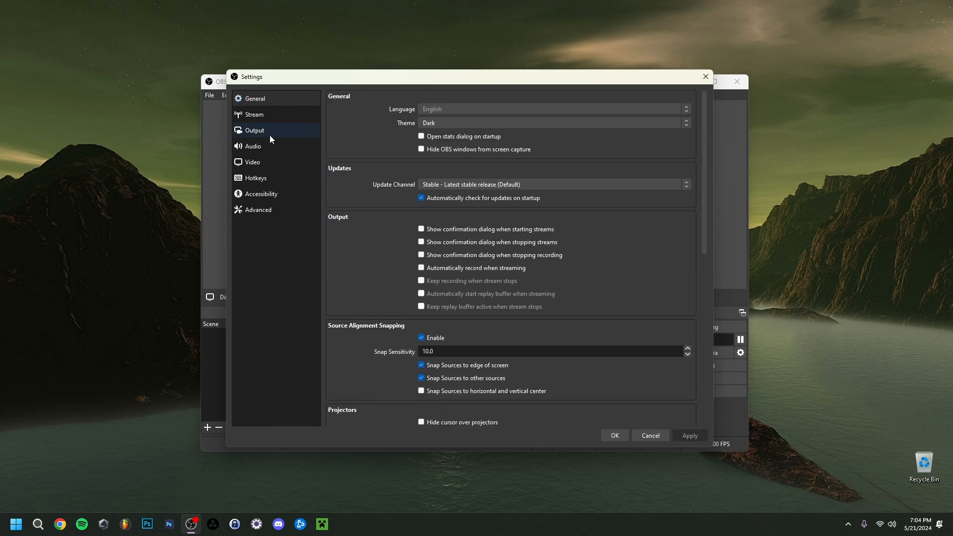
click(254, 131)
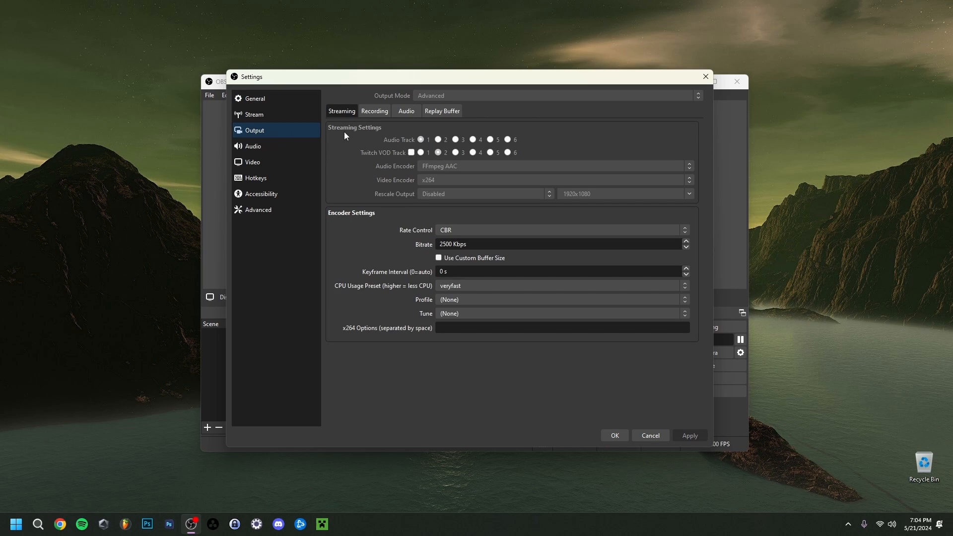
click(374, 110)
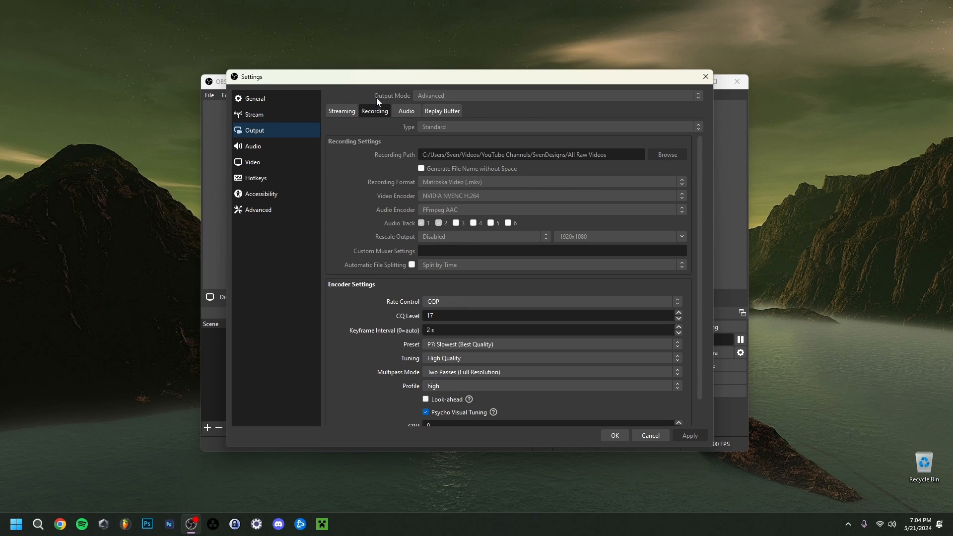
mouse_move(437, 98)
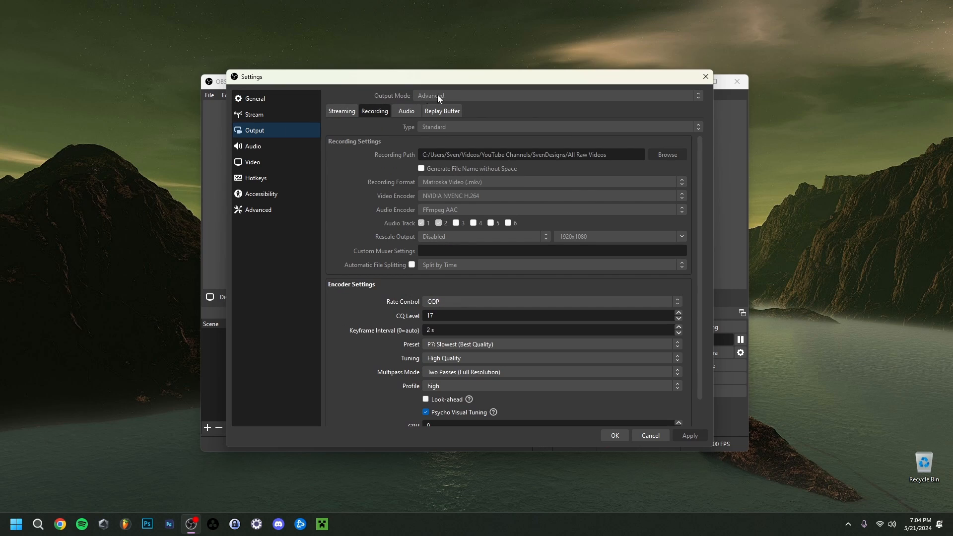
mouse_move(398, 136)
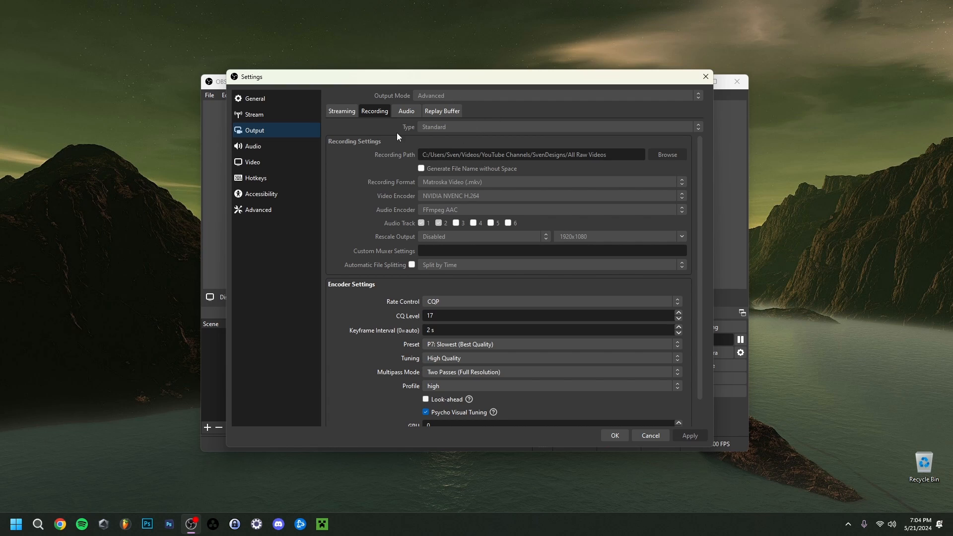
mouse_move(524, 164)
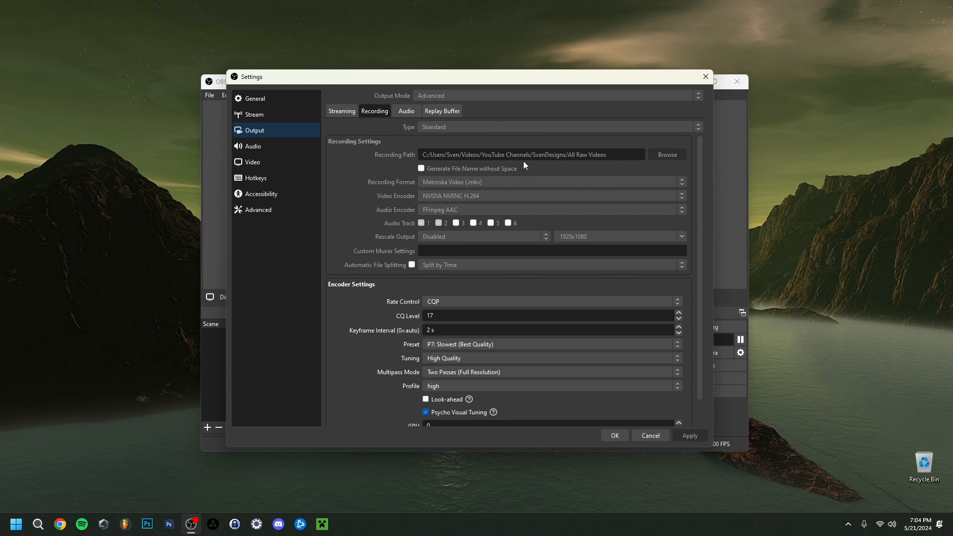
mouse_move(468, 163)
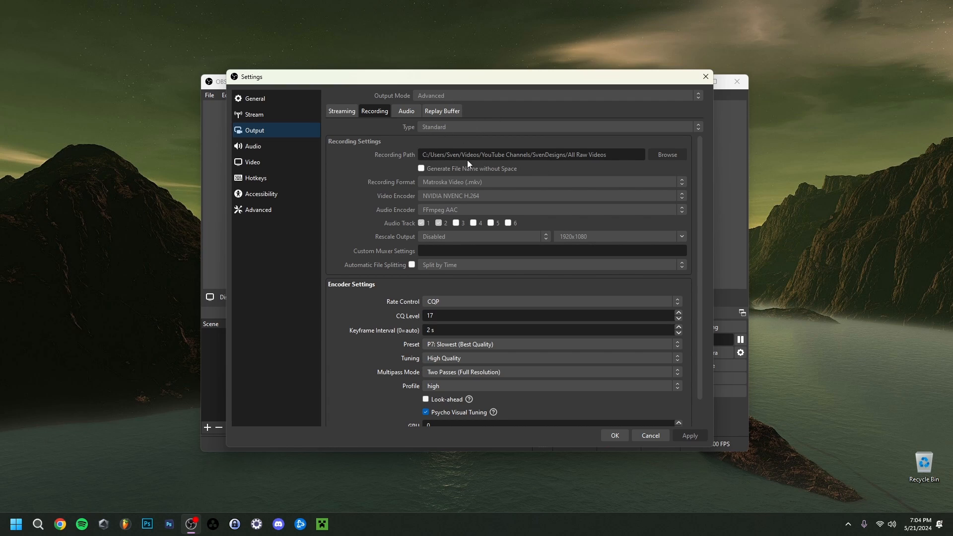
mouse_move(672, 161)
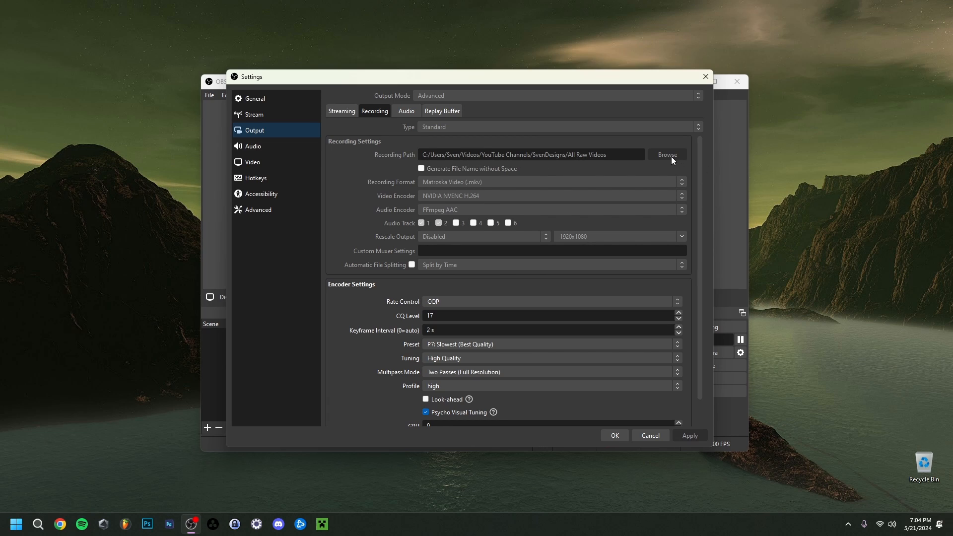
mouse_move(528, 165)
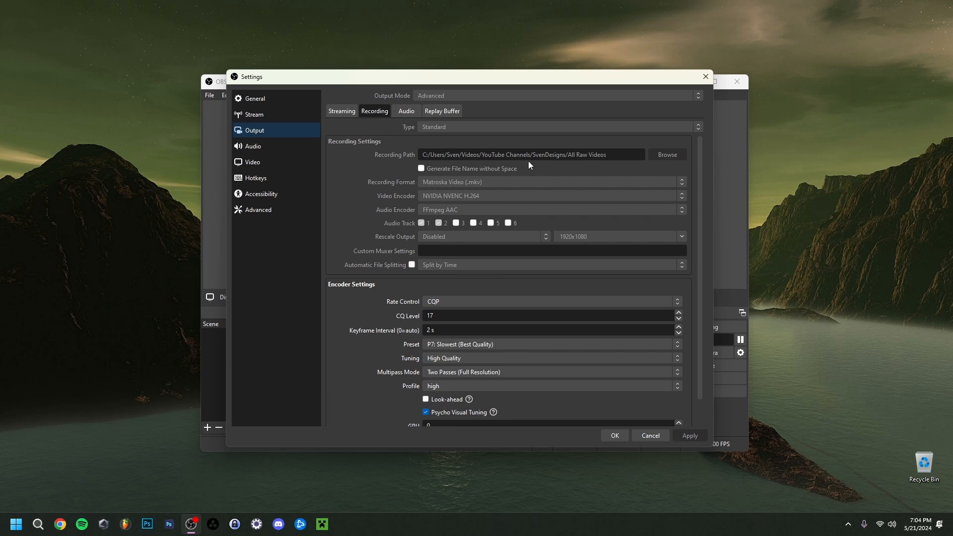
mouse_move(476, 168)
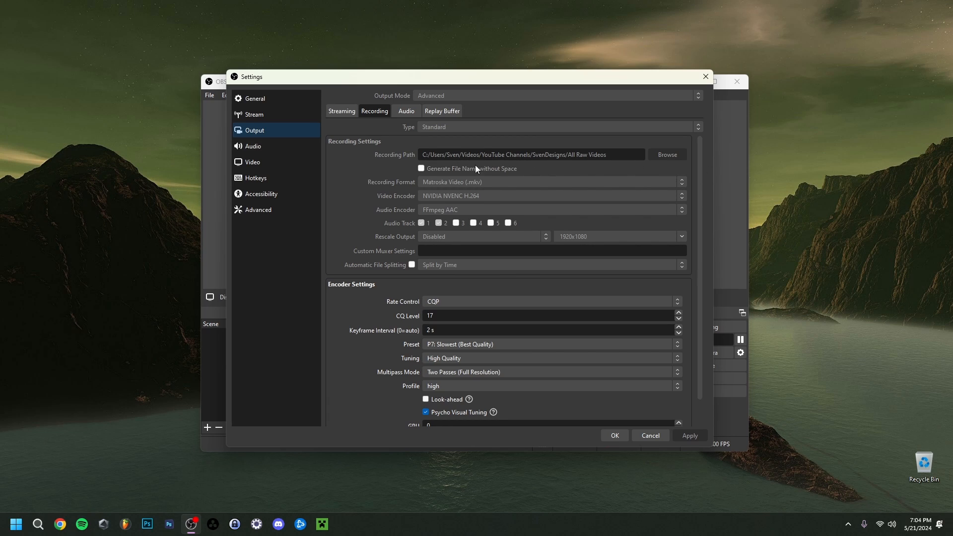
mouse_move(433, 187)
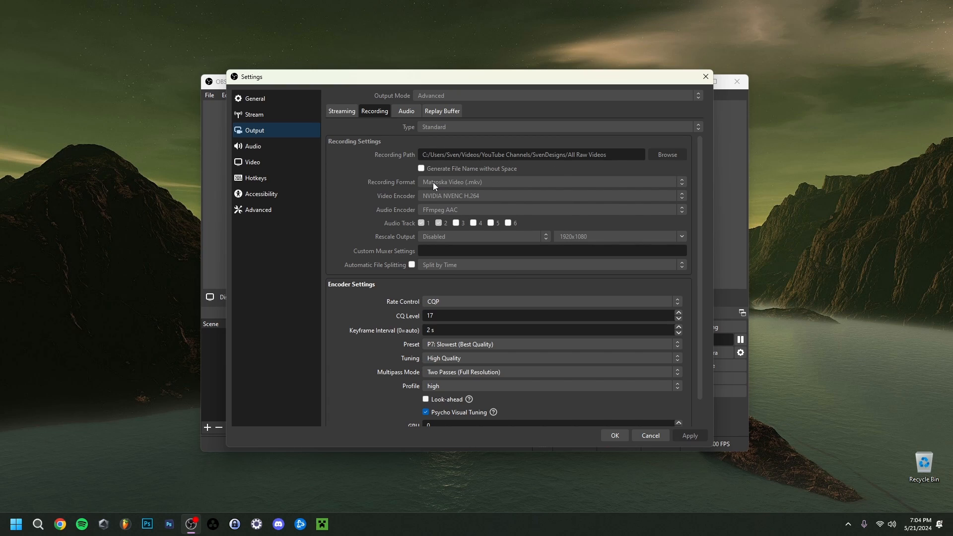
mouse_move(438, 186)
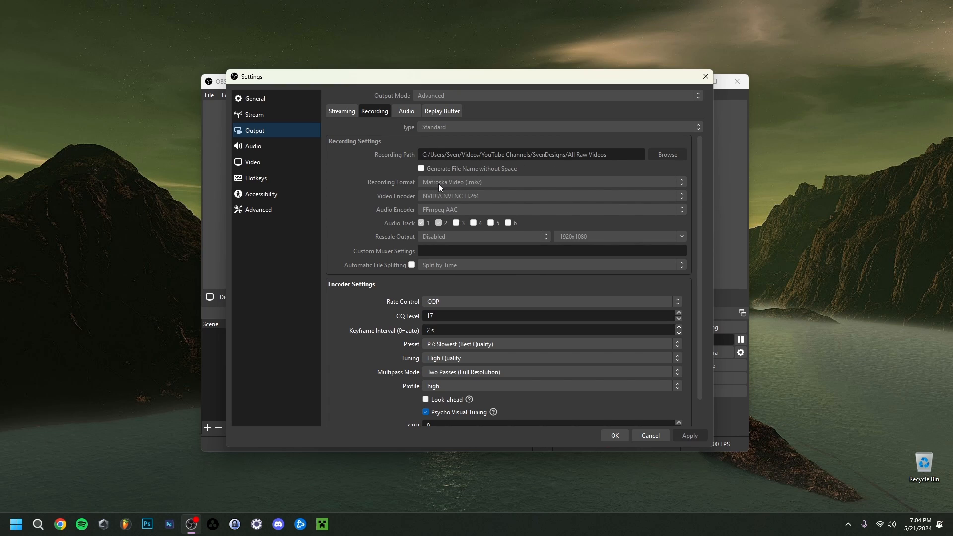
mouse_move(463, 187)
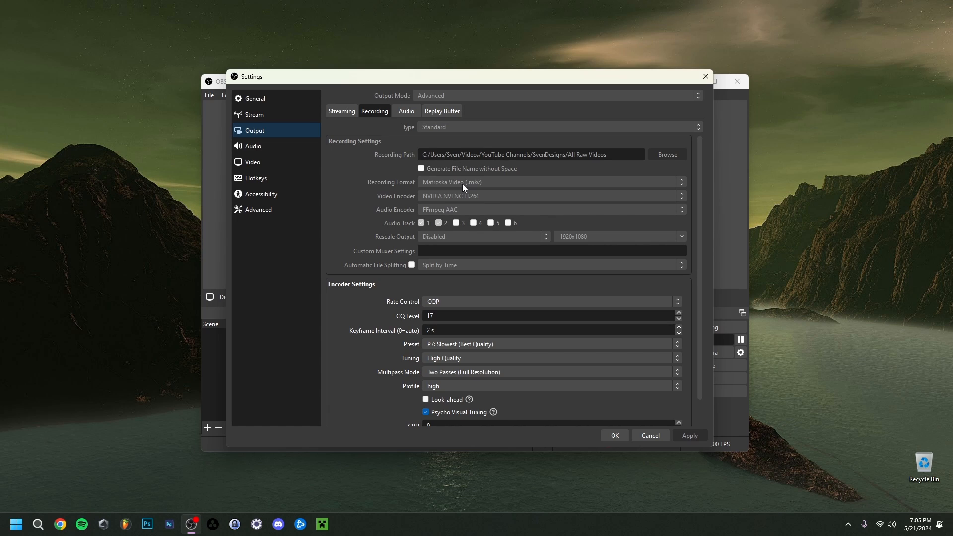
mouse_move(412, 190)
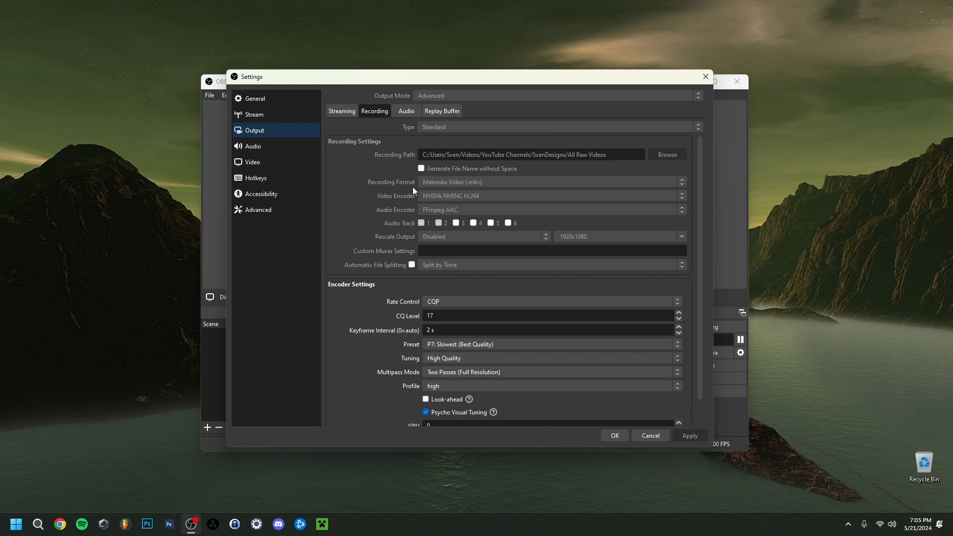
mouse_move(488, 187)
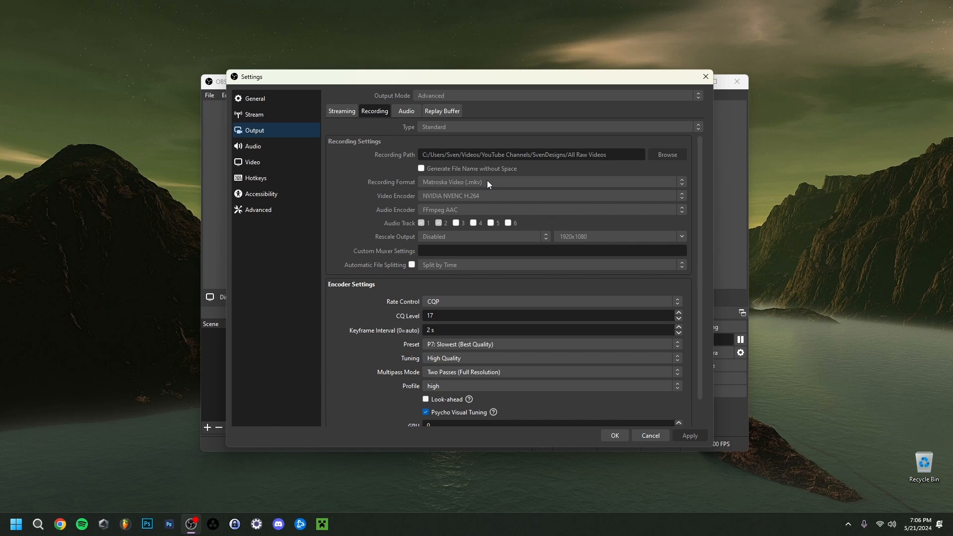
mouse_move(496, 187)
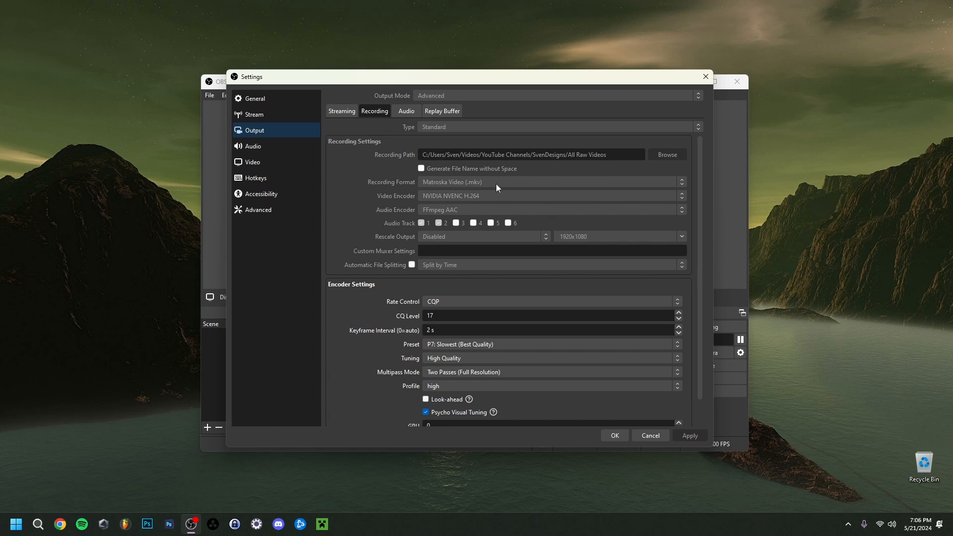
mouse_move(442, 186)
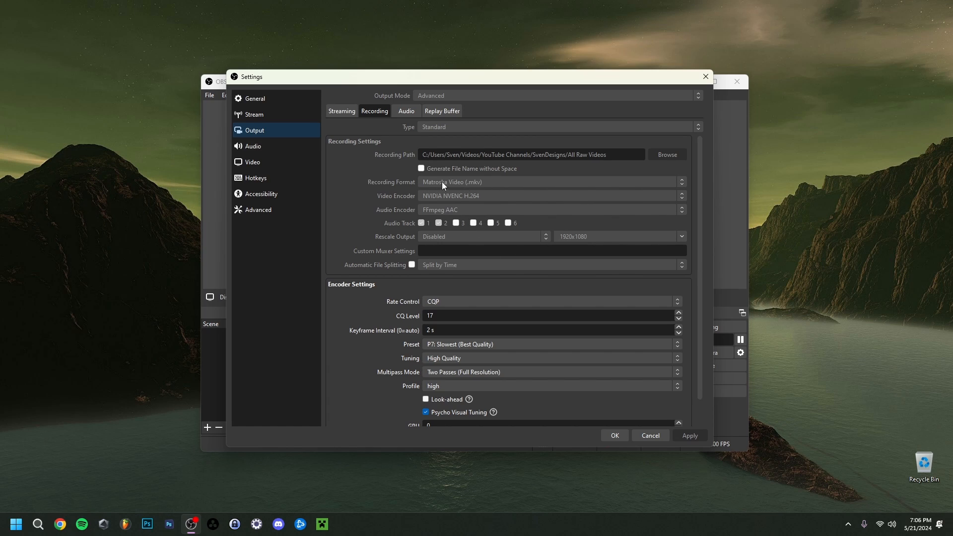
mouse_move(488, 189)
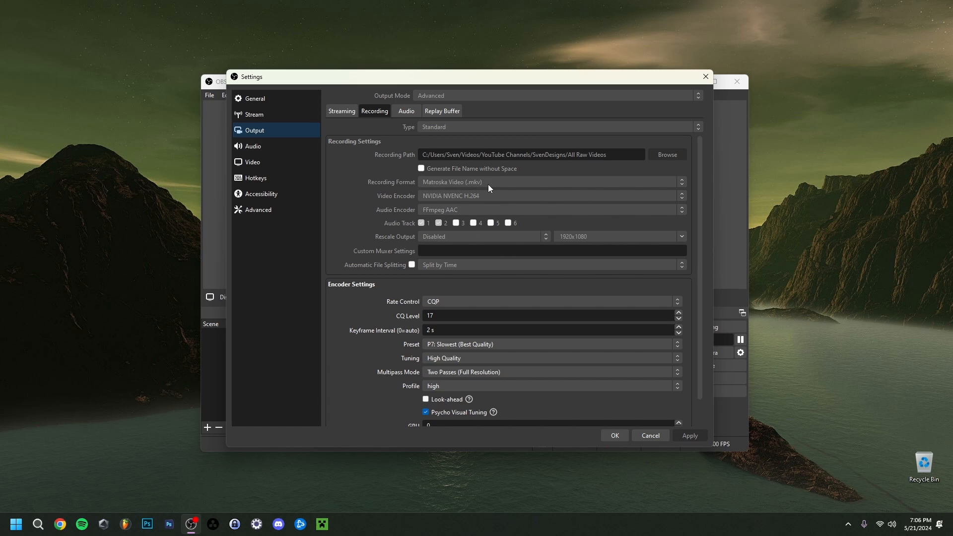
mouse_move(398, 205)
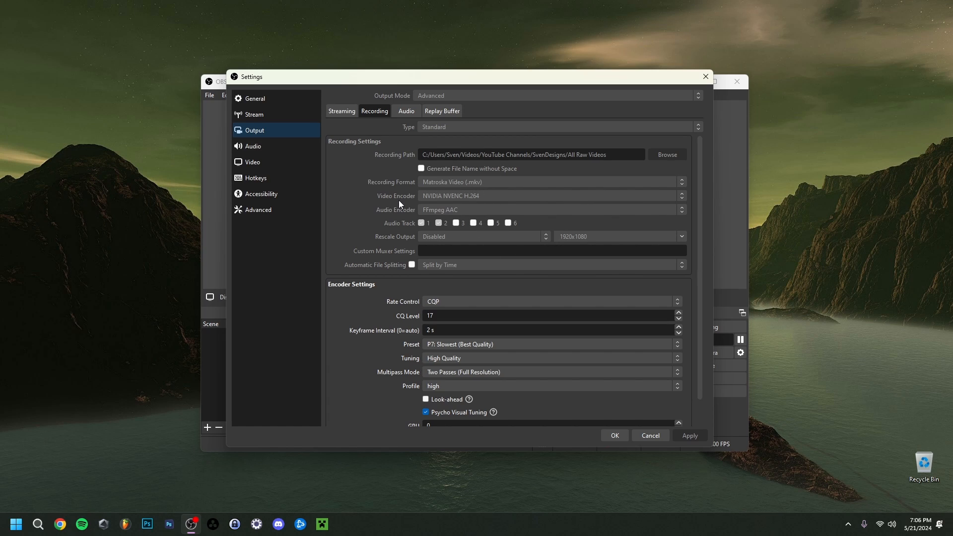
mouse_move(468, 185)
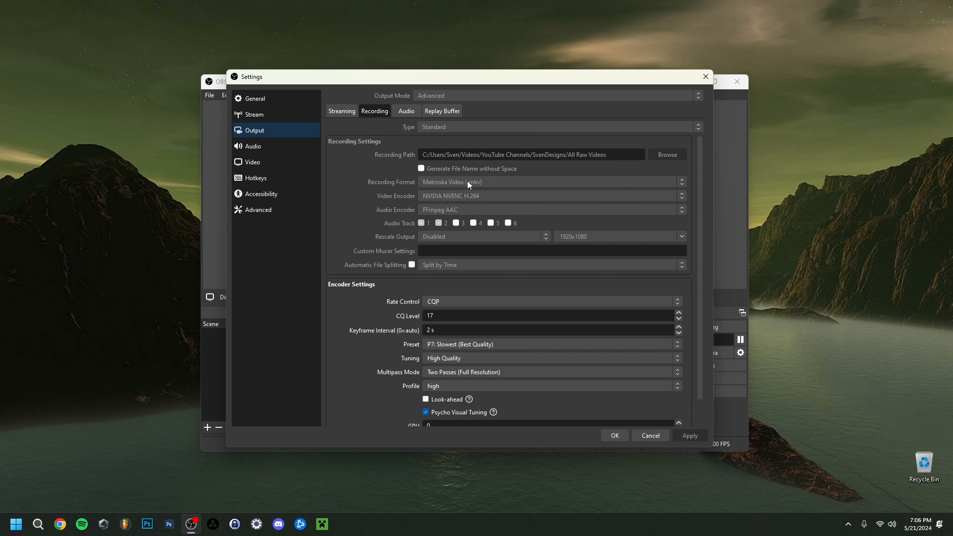
mouse_move(487, 186)
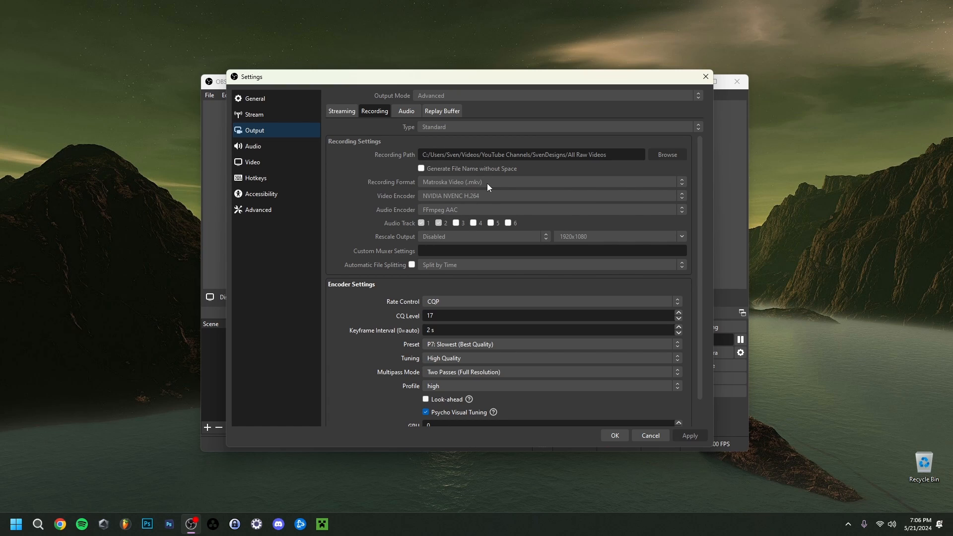
mouse_move(468, 187)
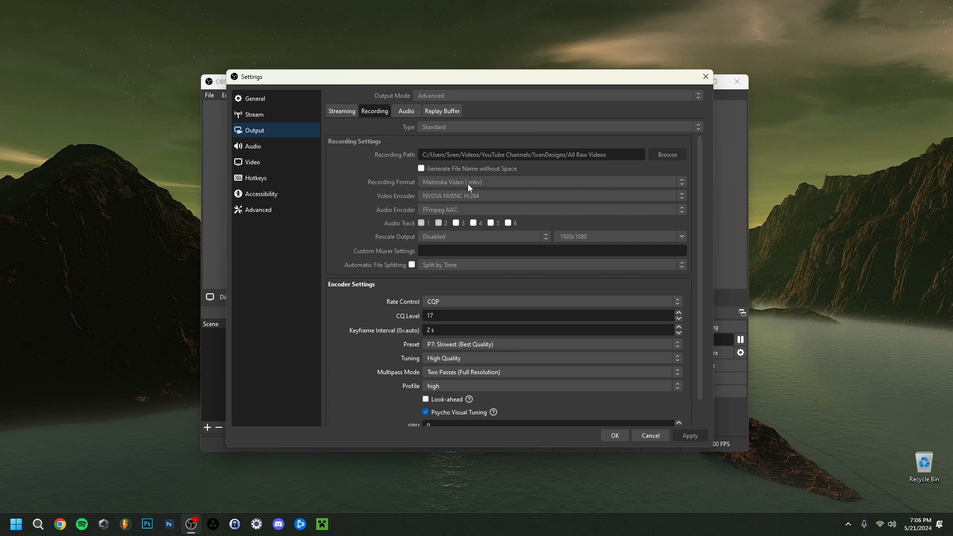
mouse_move(483, 187)
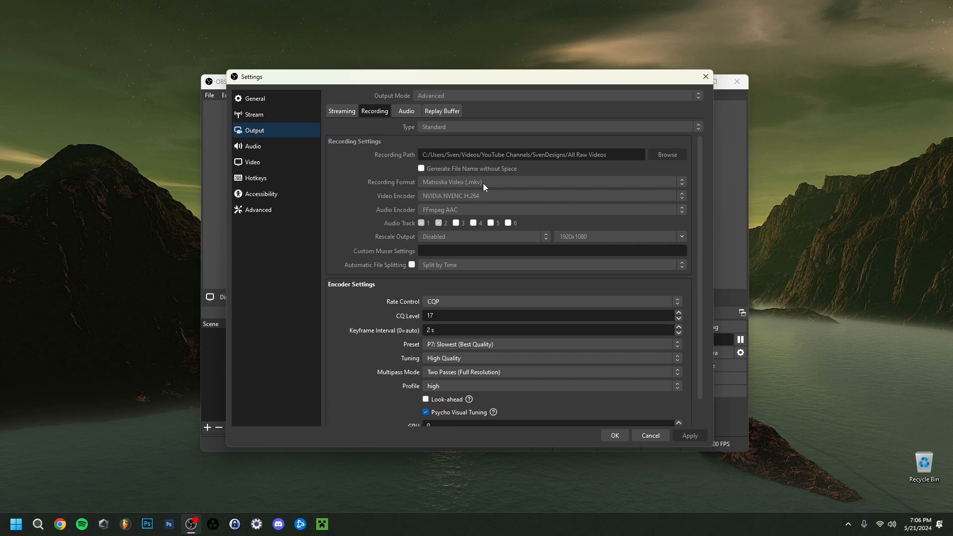
mouse_move(477, 190)
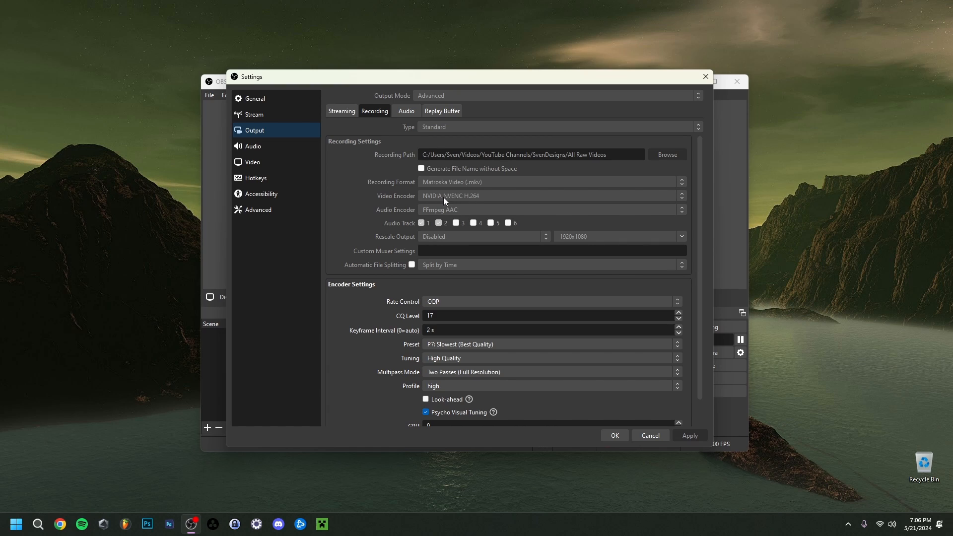
mouse_move(455, 200)
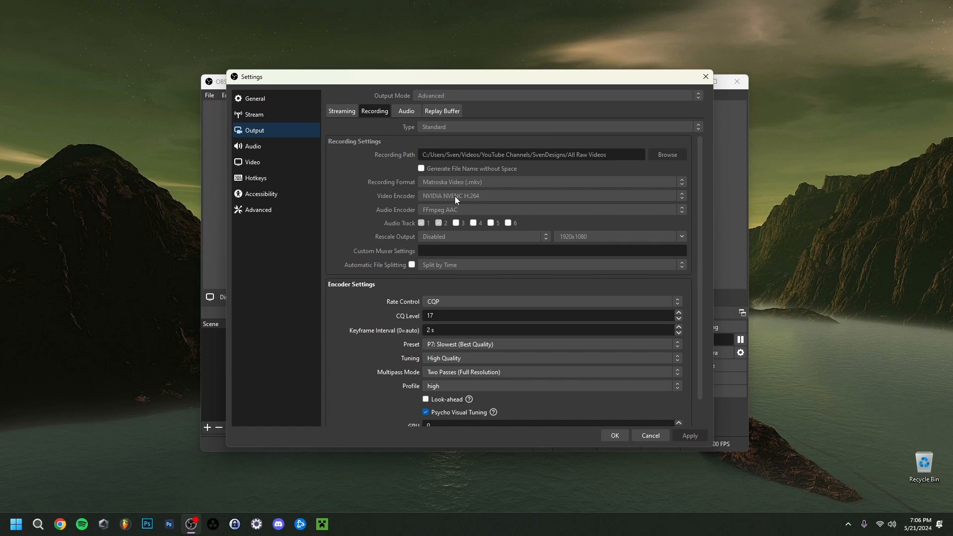
mouse_move(444, 201)
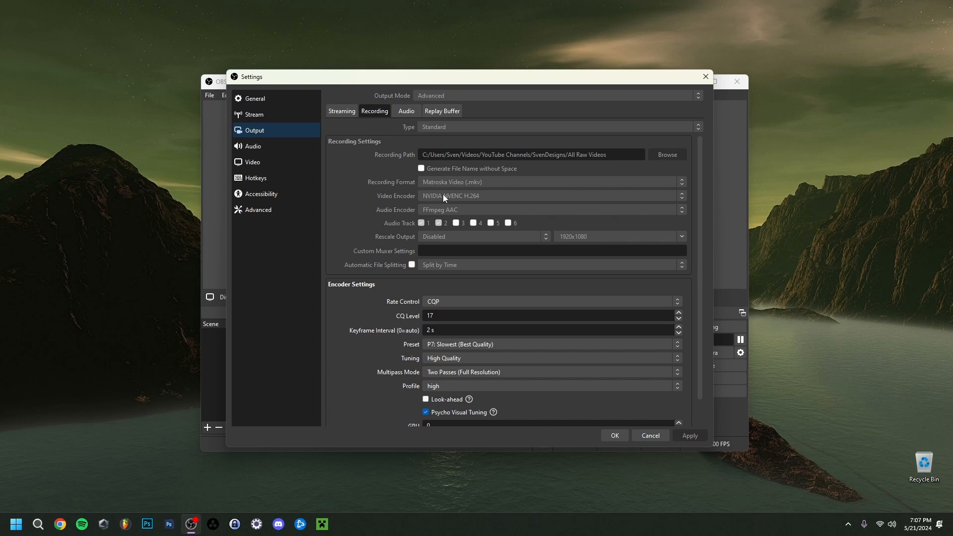
mouse_move(444, 199)
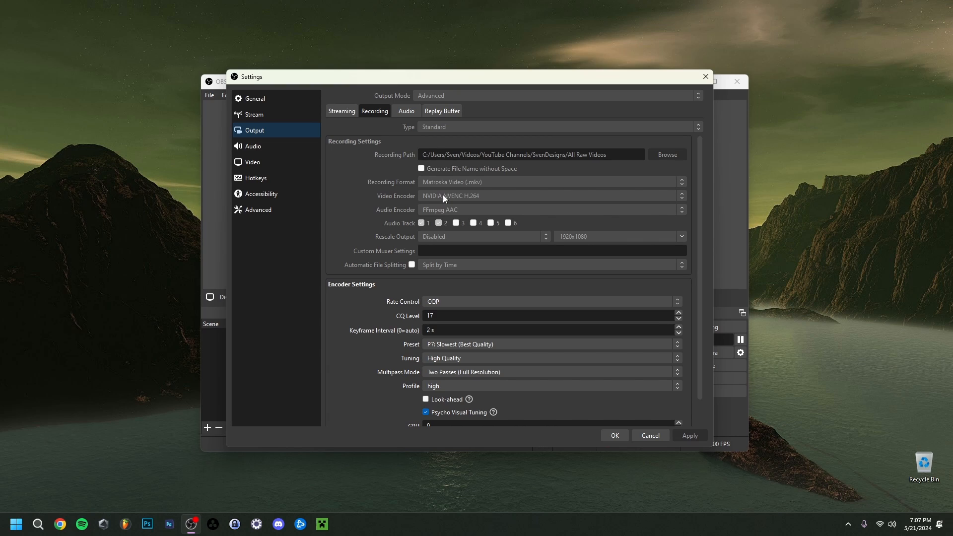
mouse_move(451, 201)
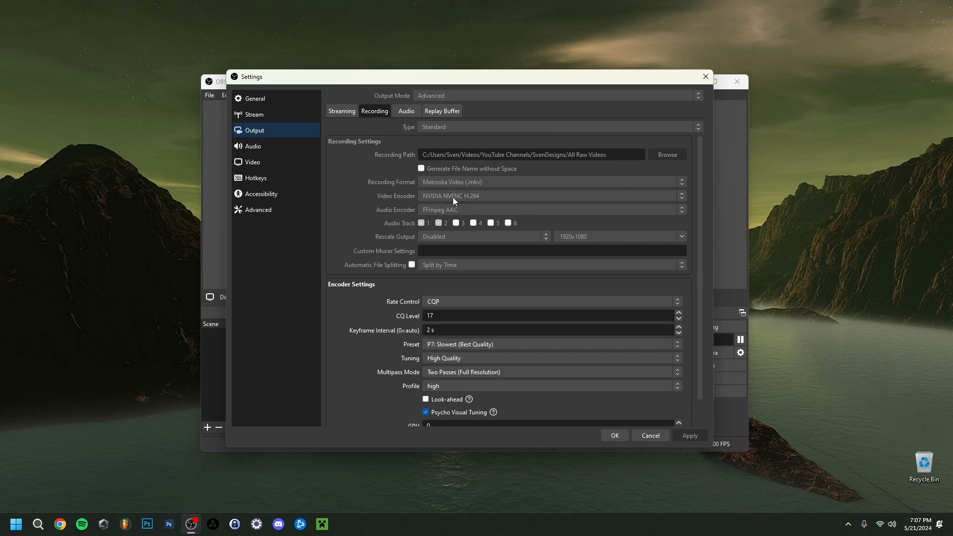
mouse_move(434, 203)
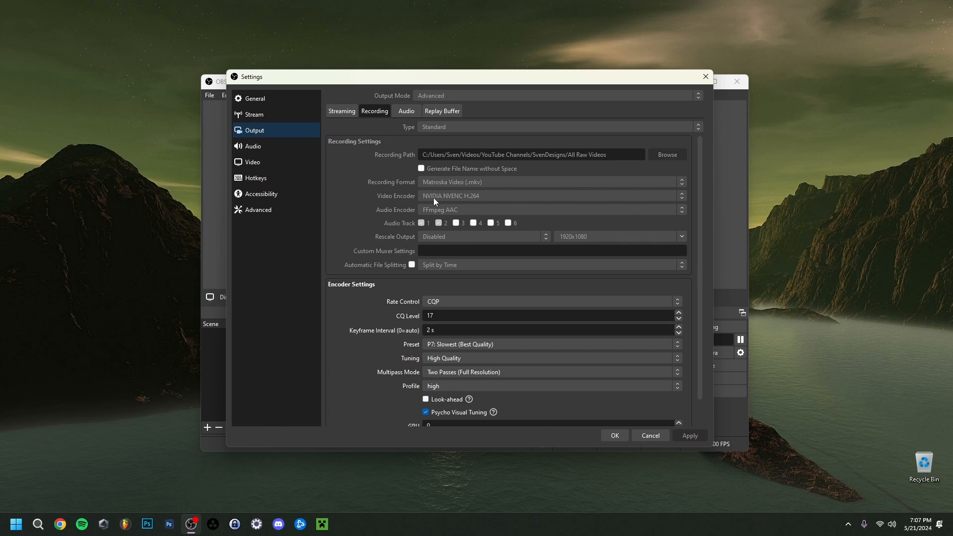
click(549, 301)
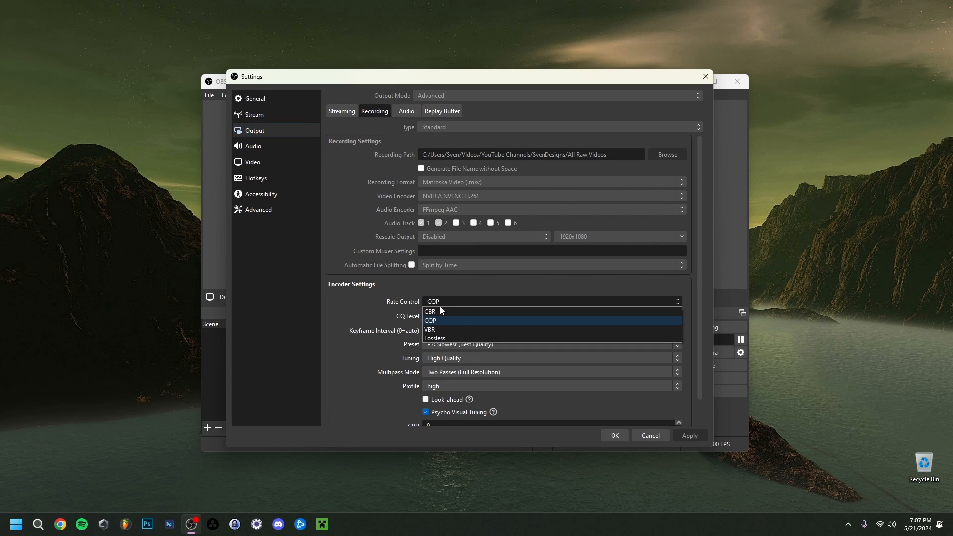
click(430, 320)
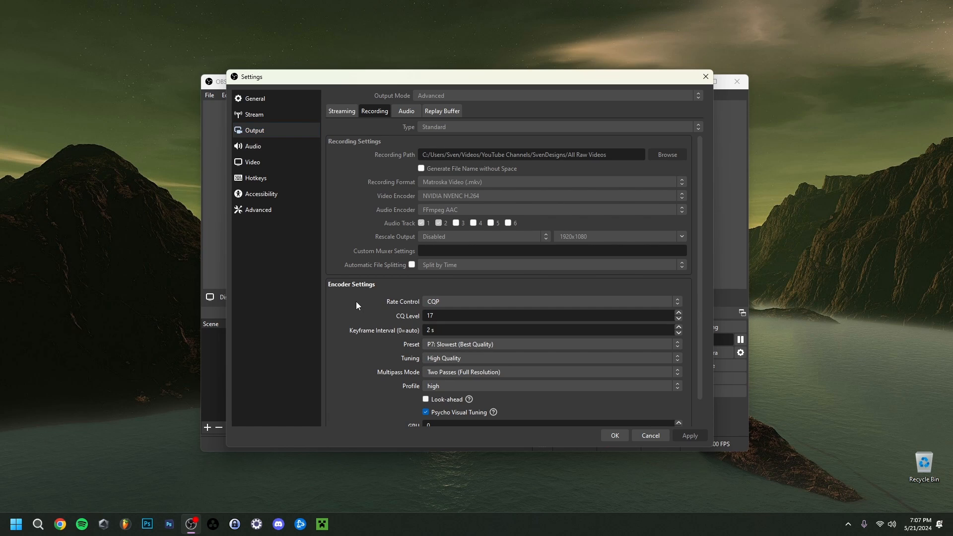
mouse_move(379, 321)
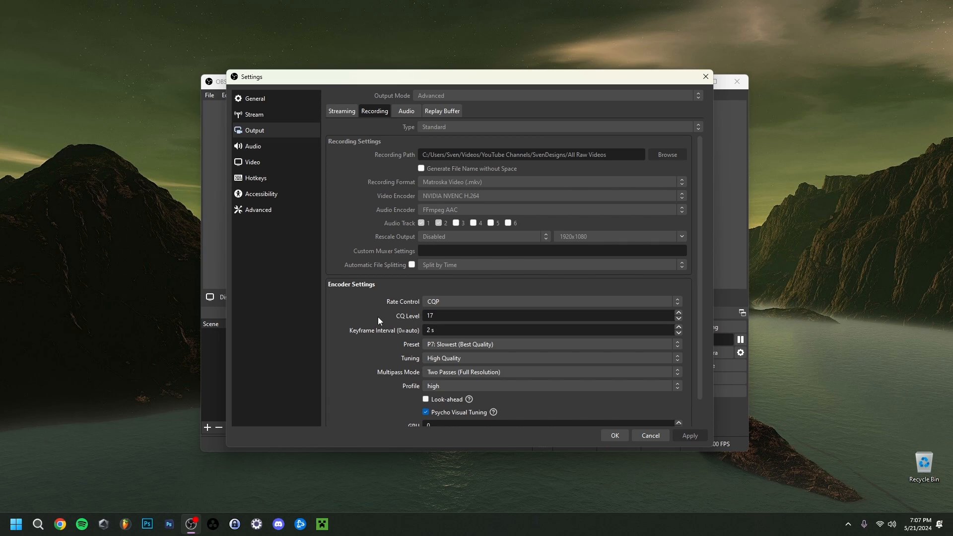
mouse_move(387, 323)
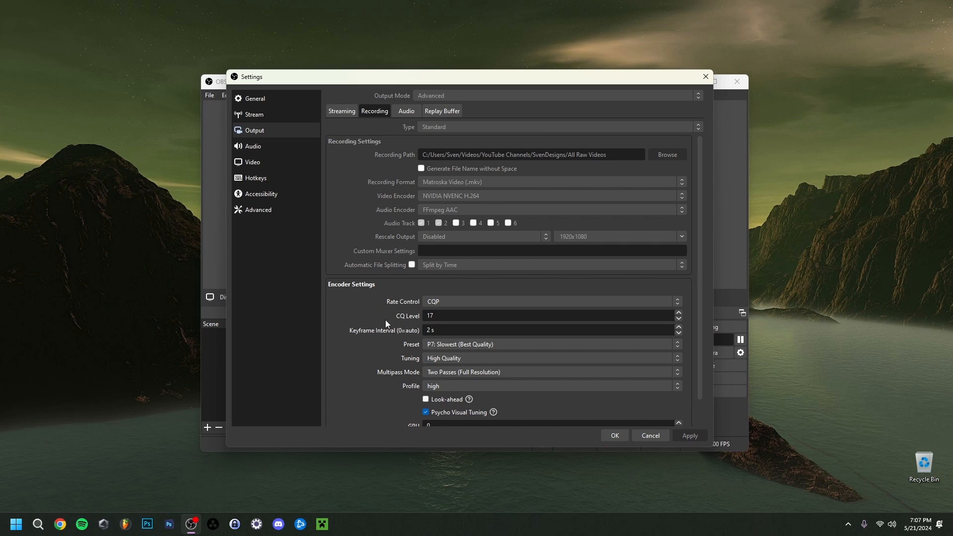
mouse_move(379, 306)
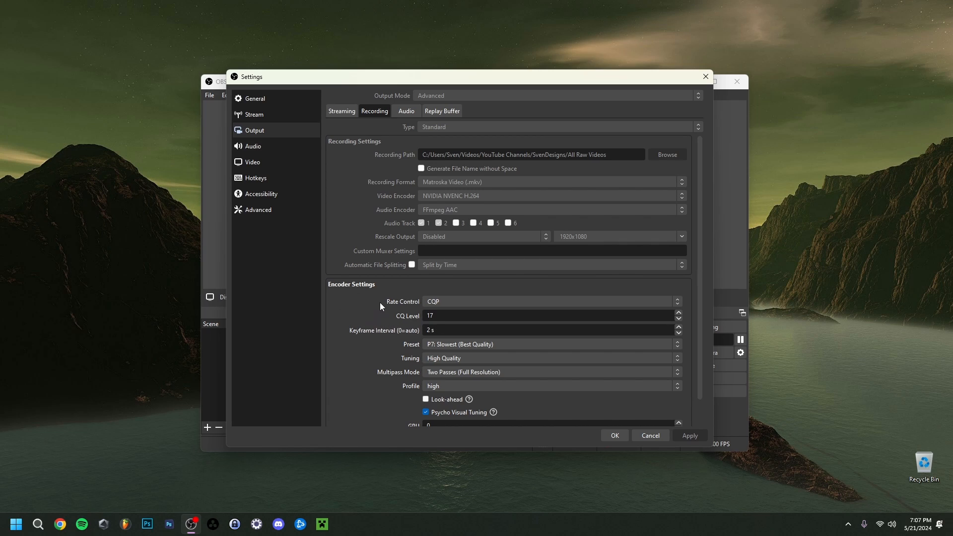
mouse_move(438, 202)
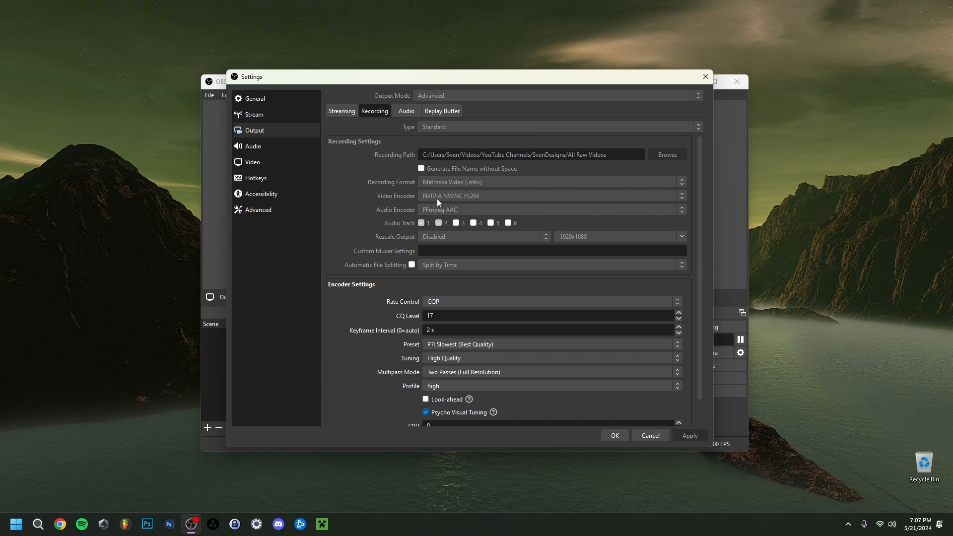
mouse_move(376, 215)
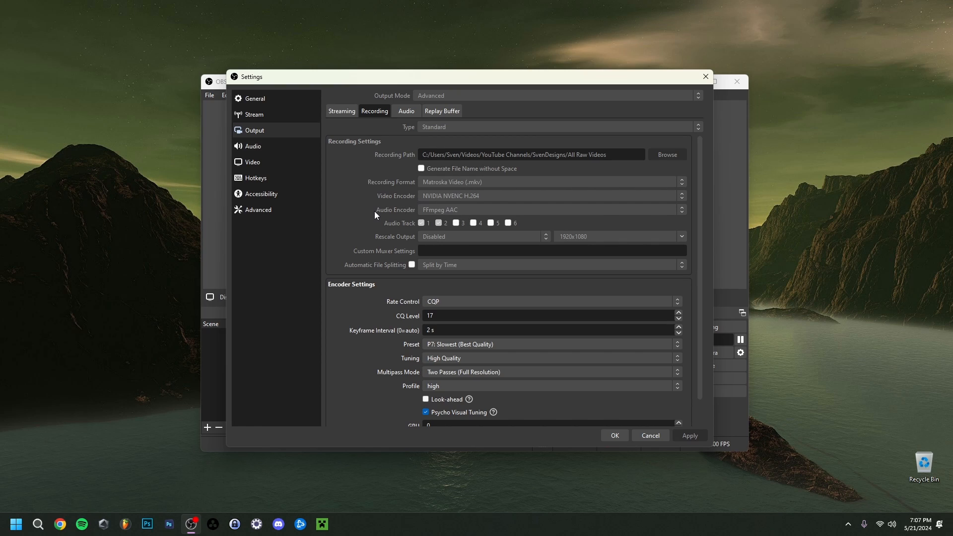
mouse_move(425, 217)
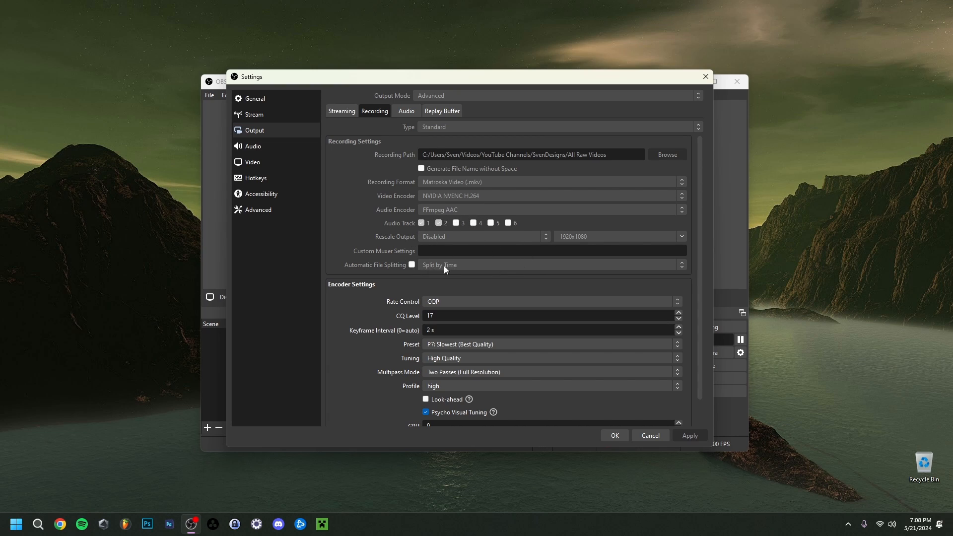
scroll(down, 3)
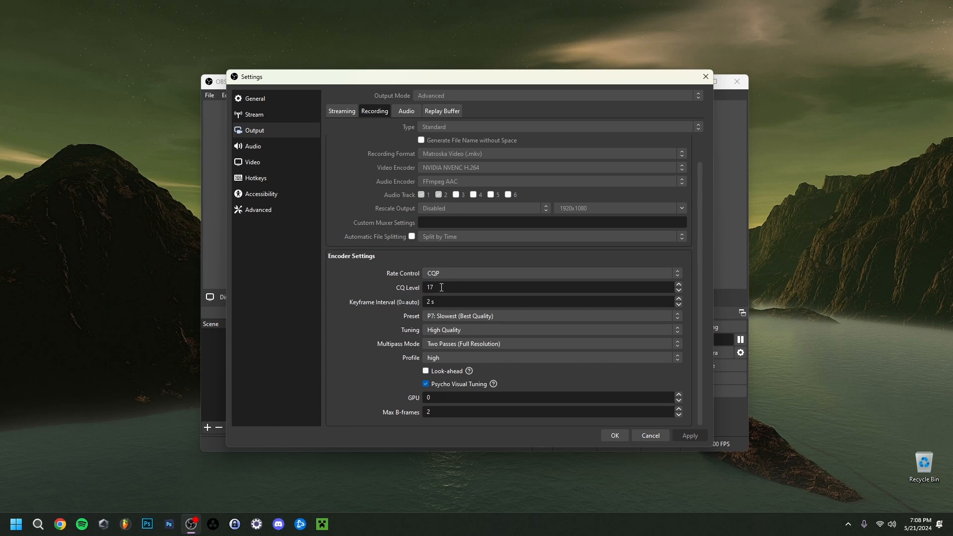
mouse_move(375, 294)
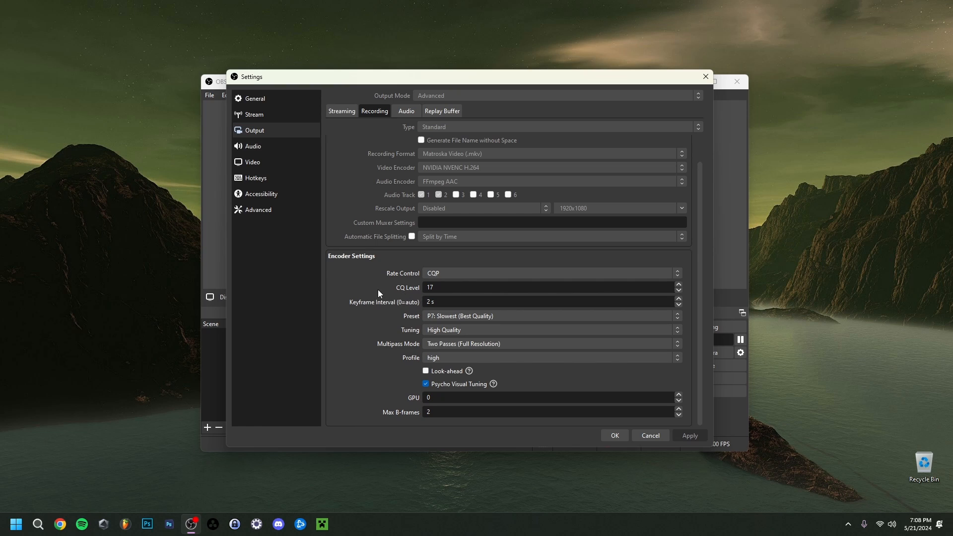
mouse_move(408, 294)
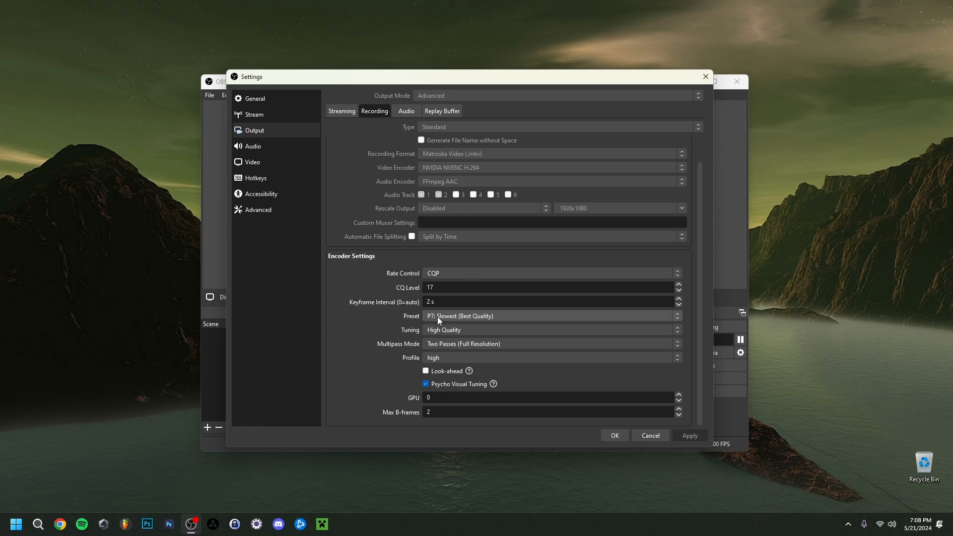
click(550, 315)
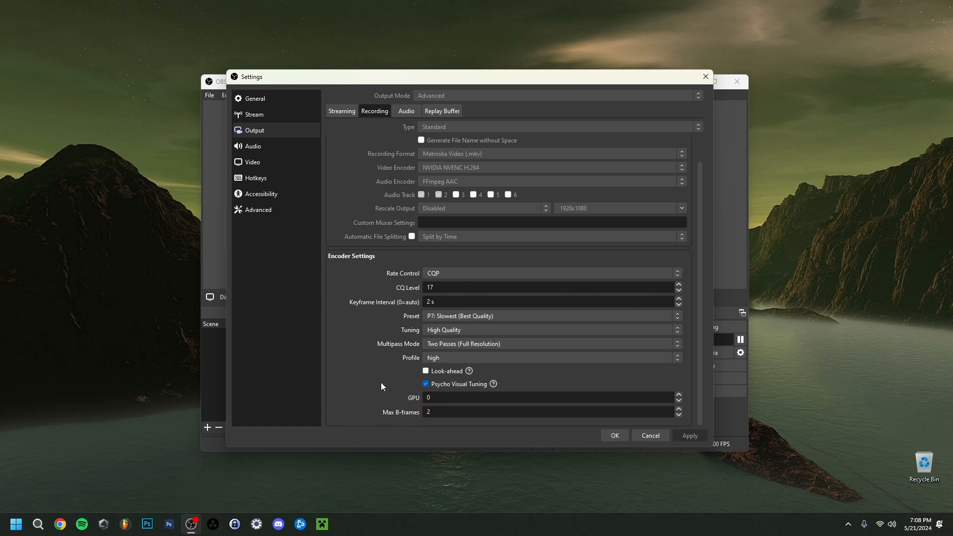
Show the Output Audio tab with all six tracks at 320 bitrate
click(406, 111)
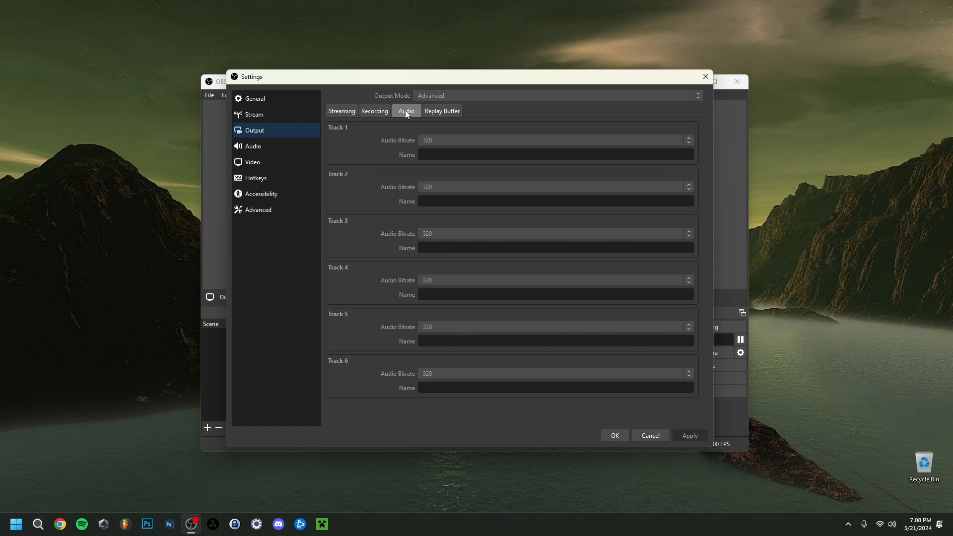
mouse_move(392, 414)
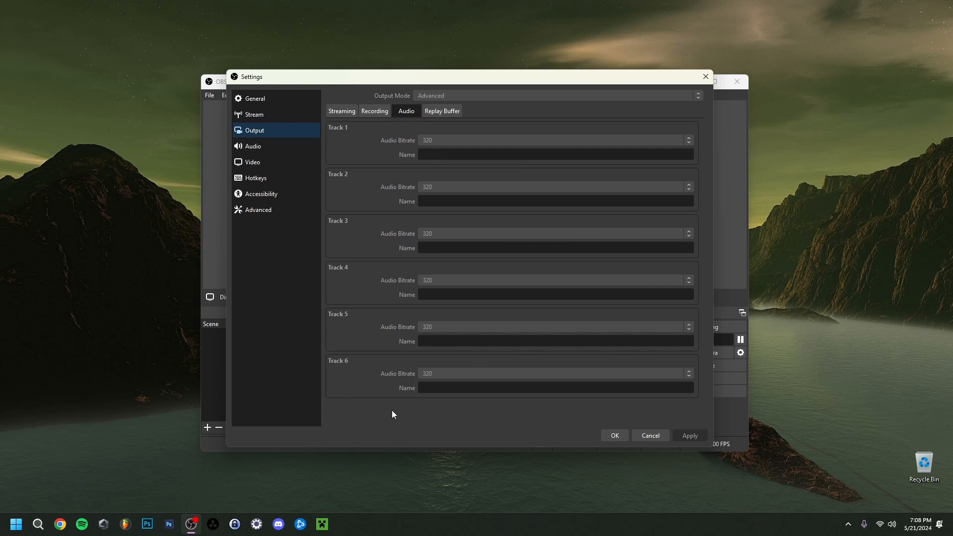
mouse_move(409, 139)
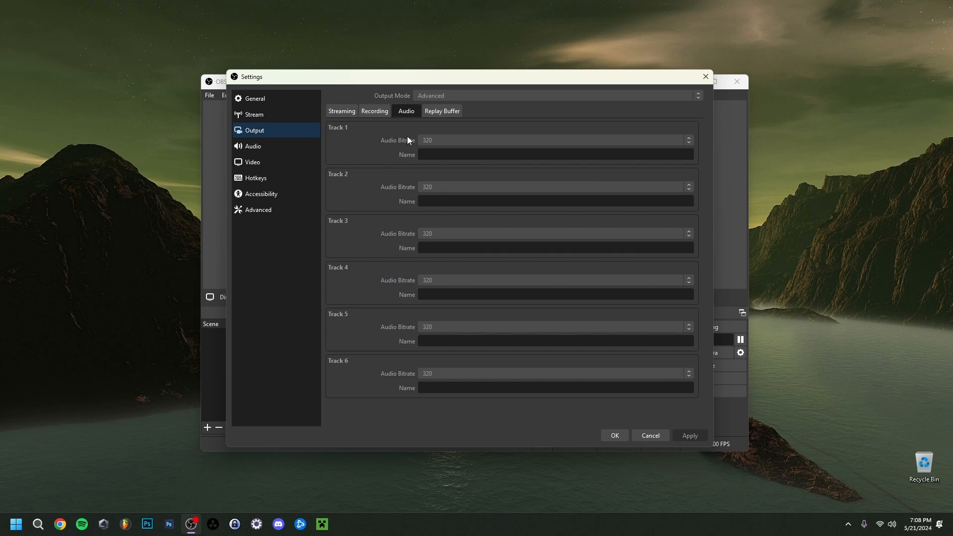
mouse_move(397, 141)
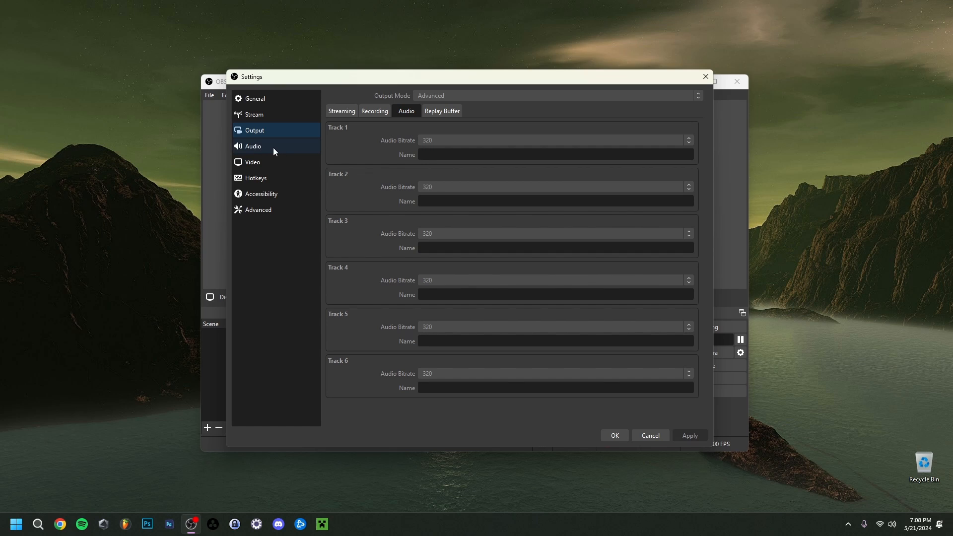
Show Audio settings: 48 kHz stereo, speakers desktop audio, Yeti Stereo Microphone input
click(252, 146)
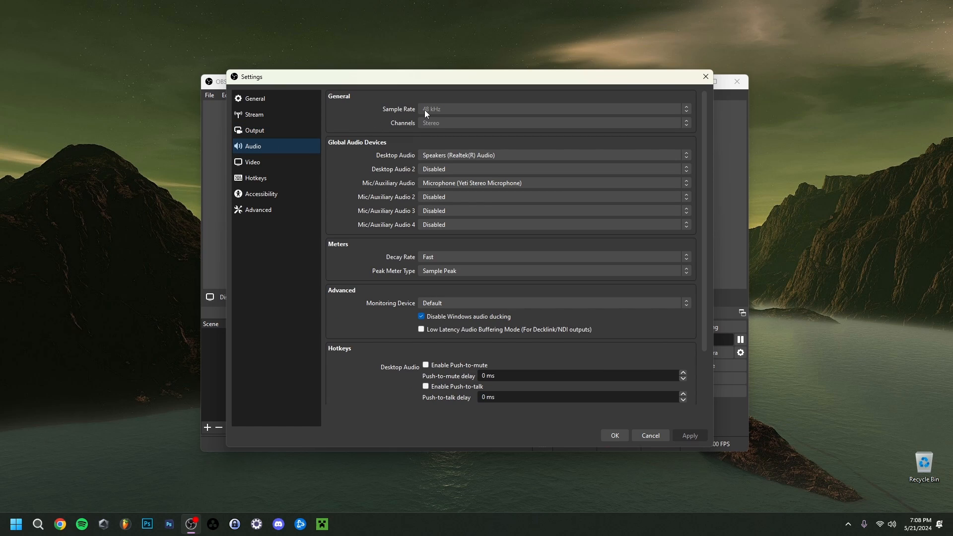
mouse_move(428, 131)
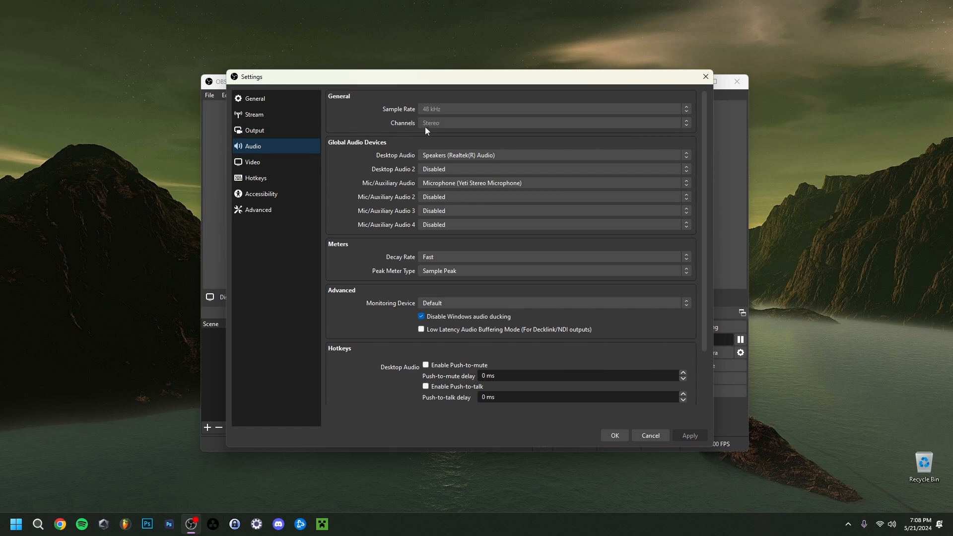
mouse_move(408, 161)
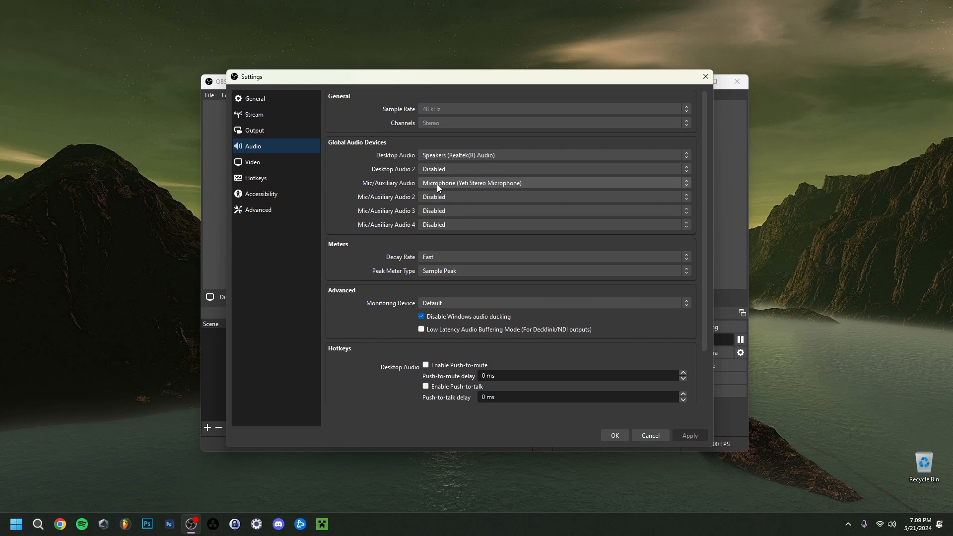
mouse_move(431, 190)
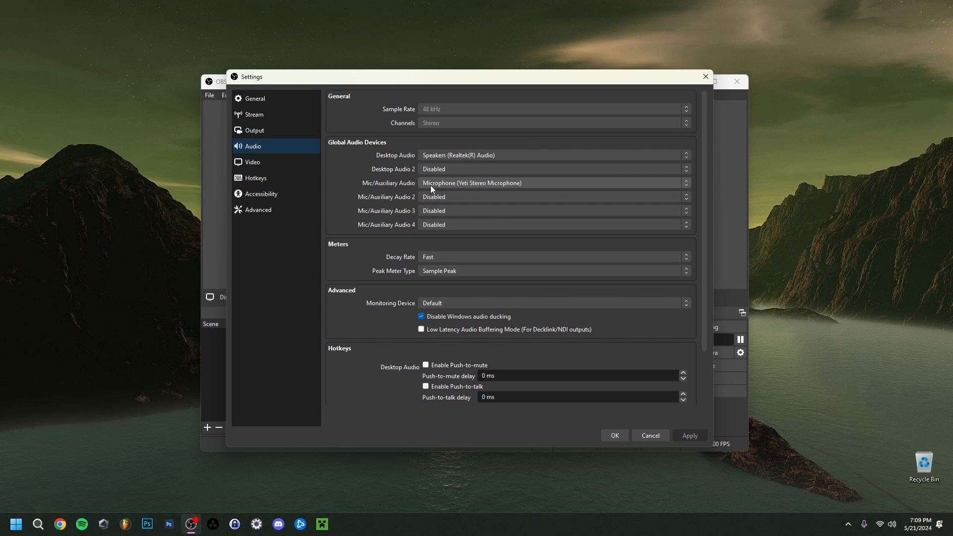
mouse_move(430, 190)
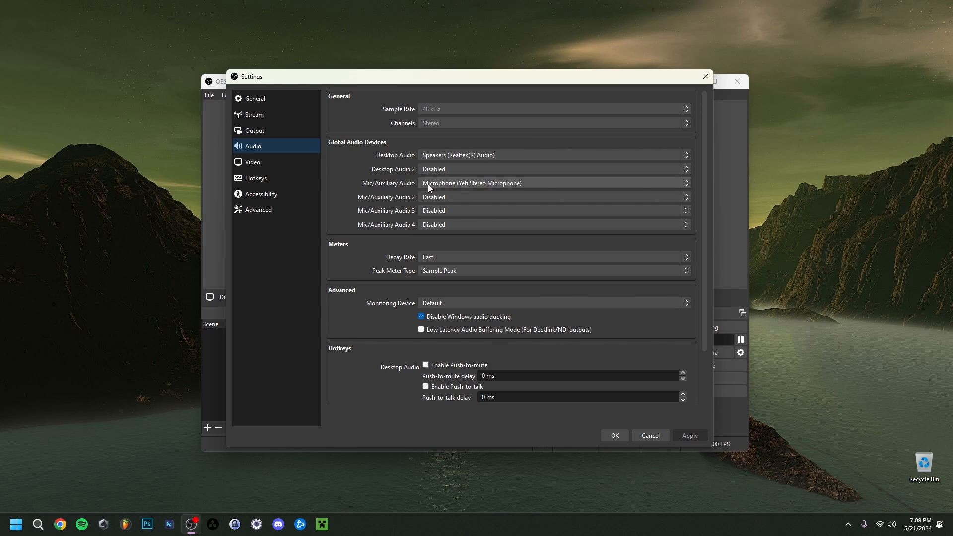
mouse_move(430, 189)
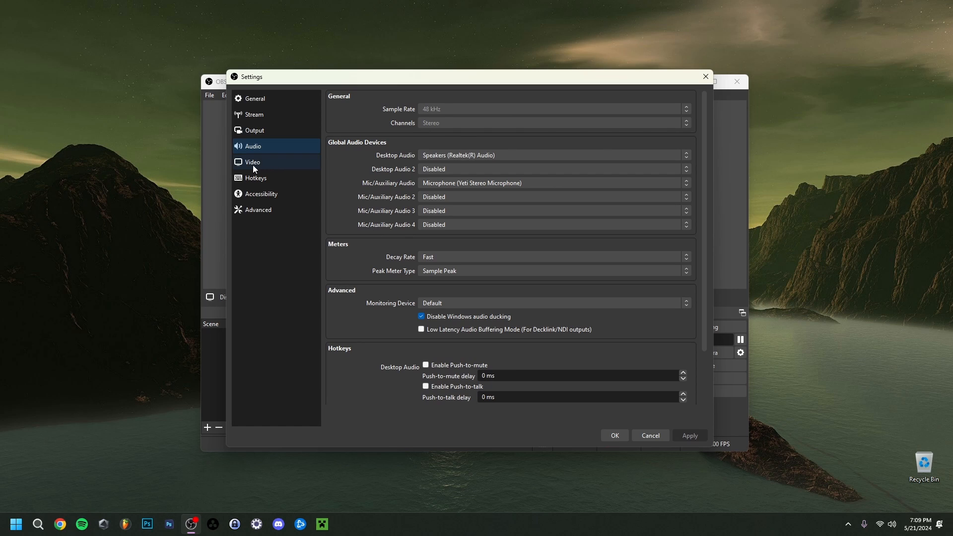
Show Video settings: 1920x1080 base and output resolution at 60 FPS
click(251, 161)
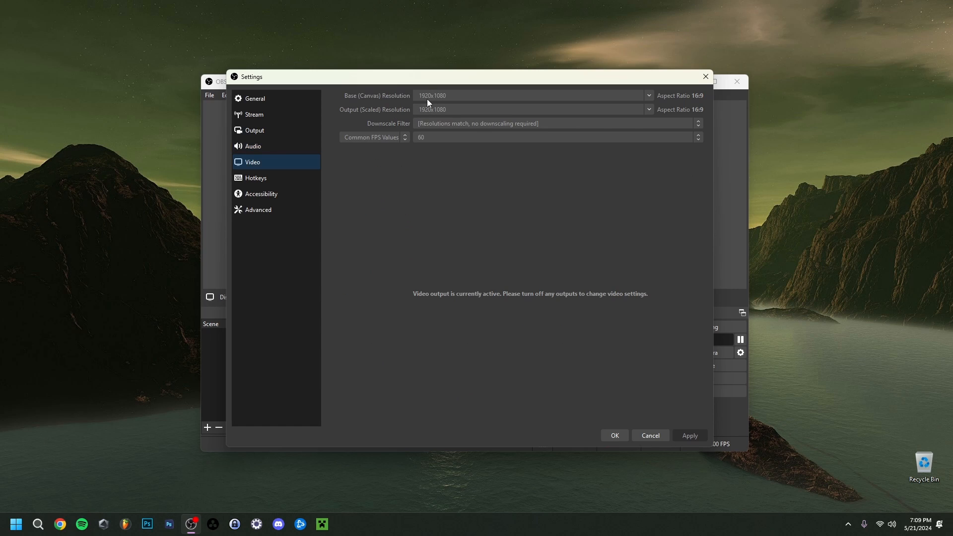
mouse_move(450, 103)
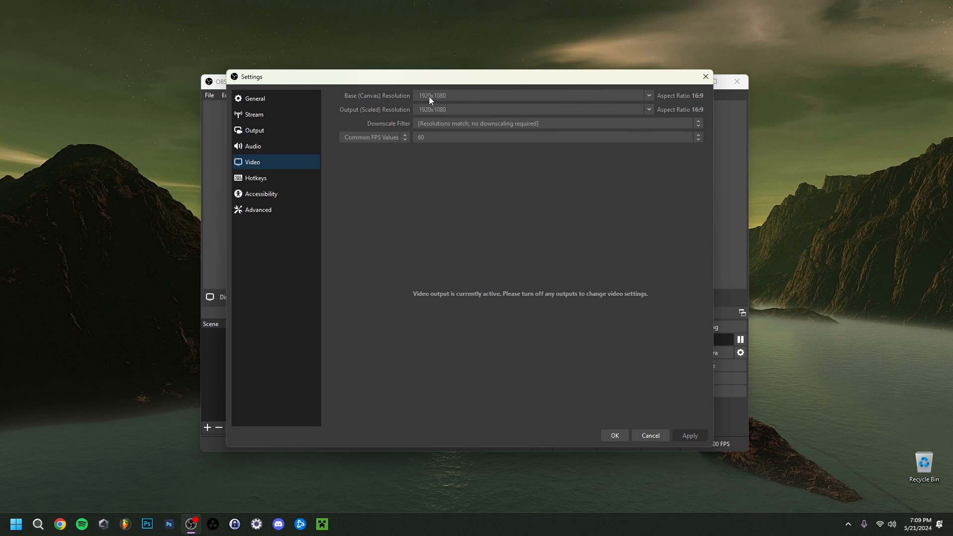
mouse_move(463, 105)
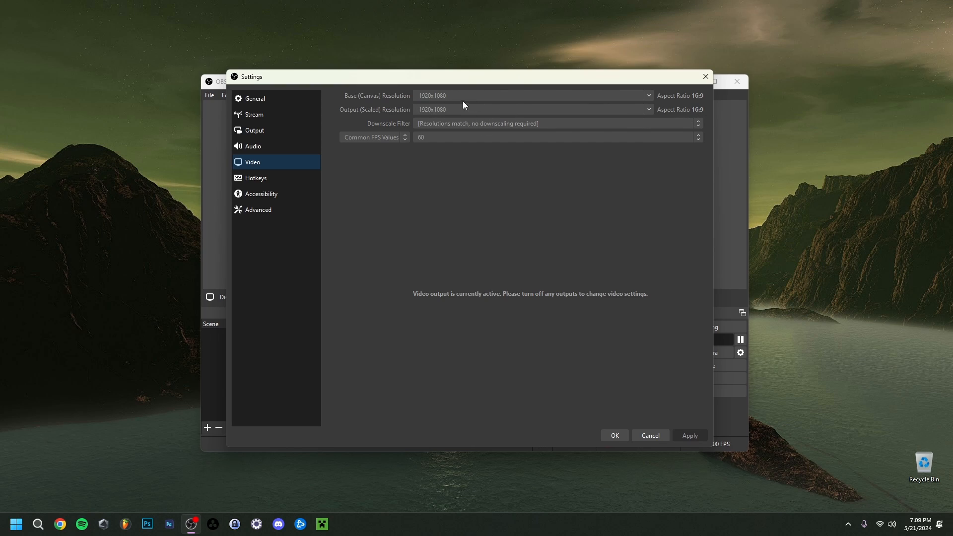
mouse_move(447, 105)
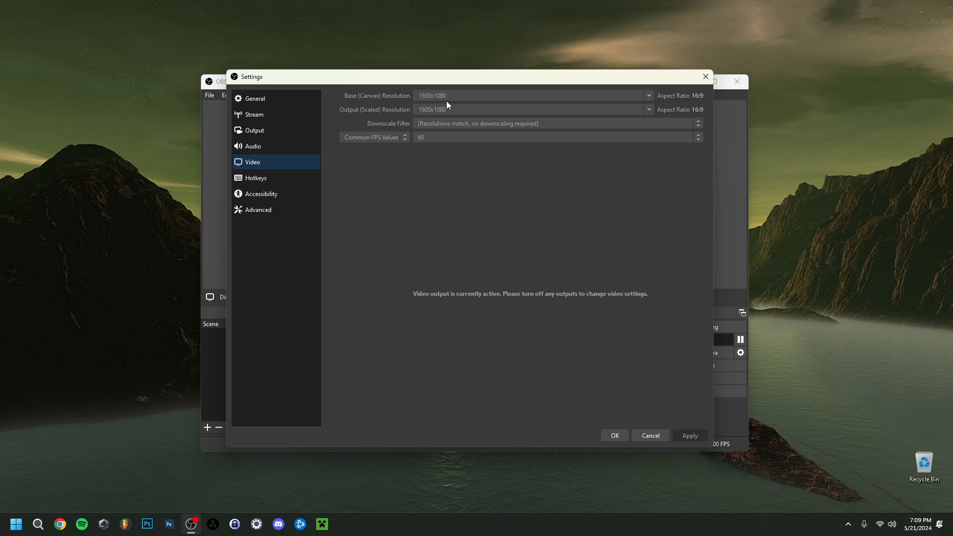
mouse_move(465, 121)
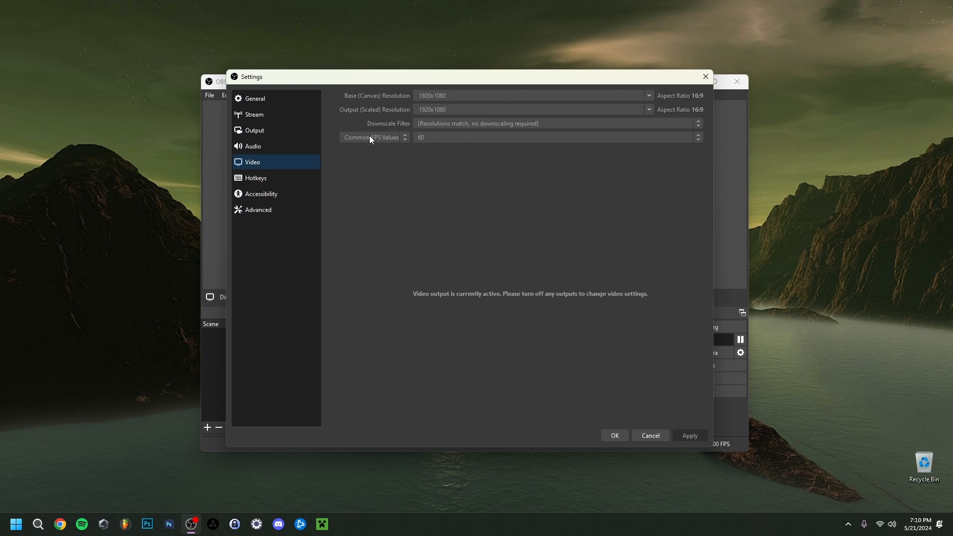
mouse_move(445, 165)
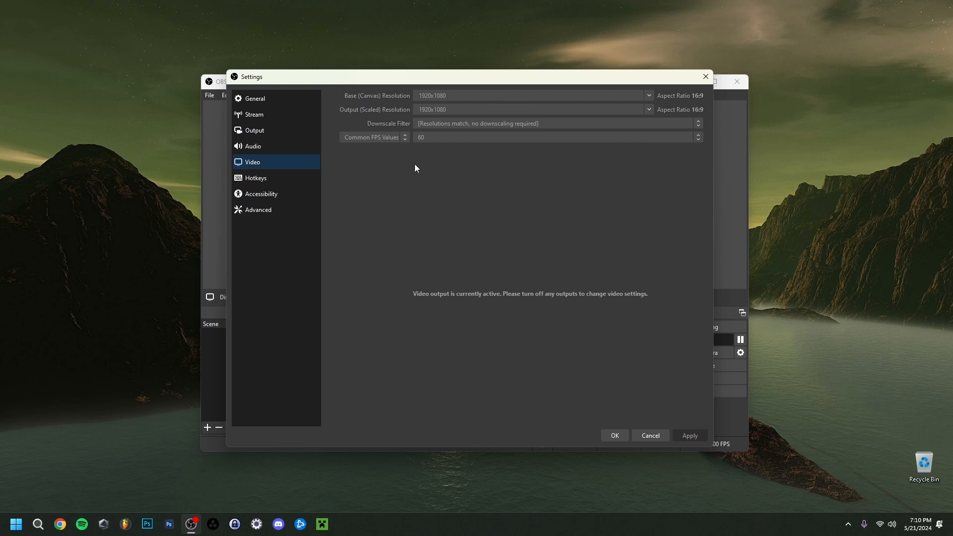
mouse_move(410, 162)
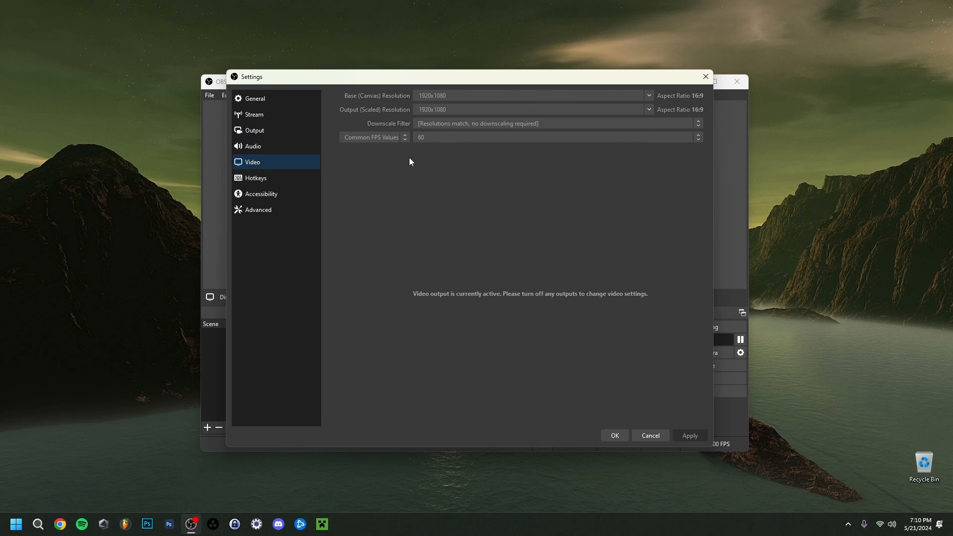
mouse_move(277, 177)
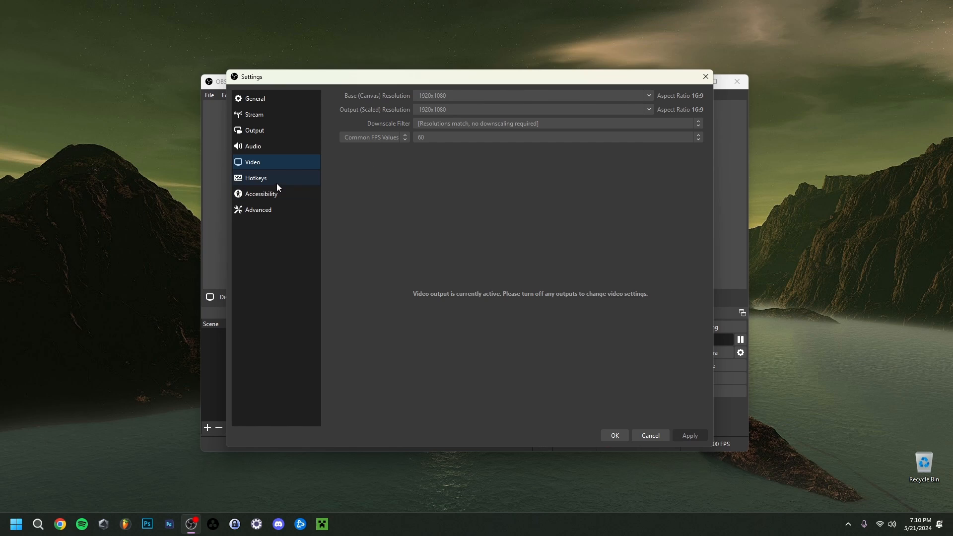
Browse the Hotkeys list, then the Accessibility page with default color presets
click(255, 177)
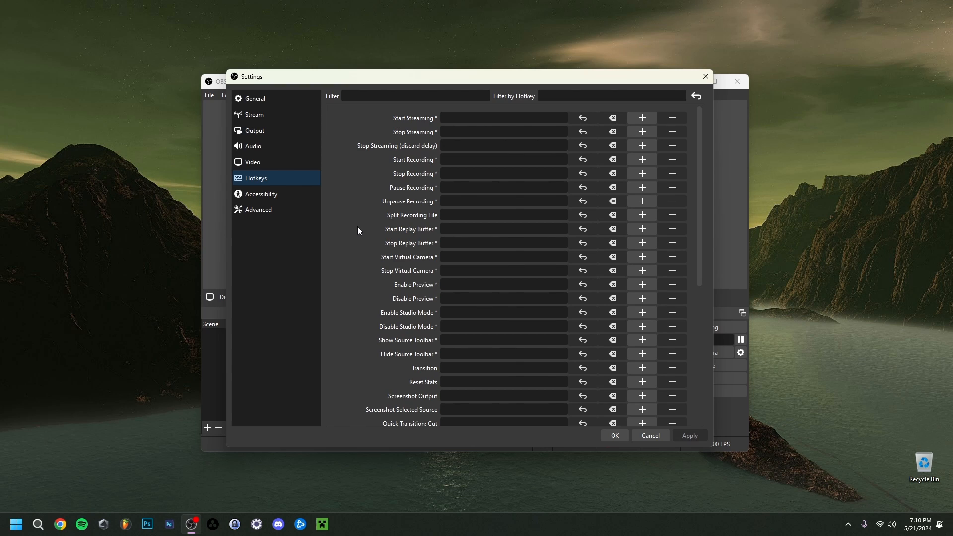
mouse_move(290, 225)
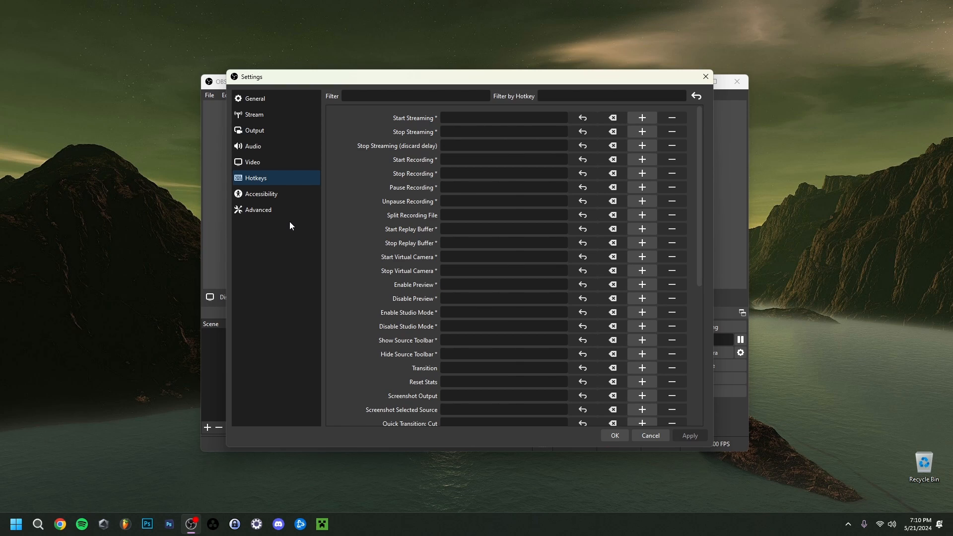
click(260, 193)
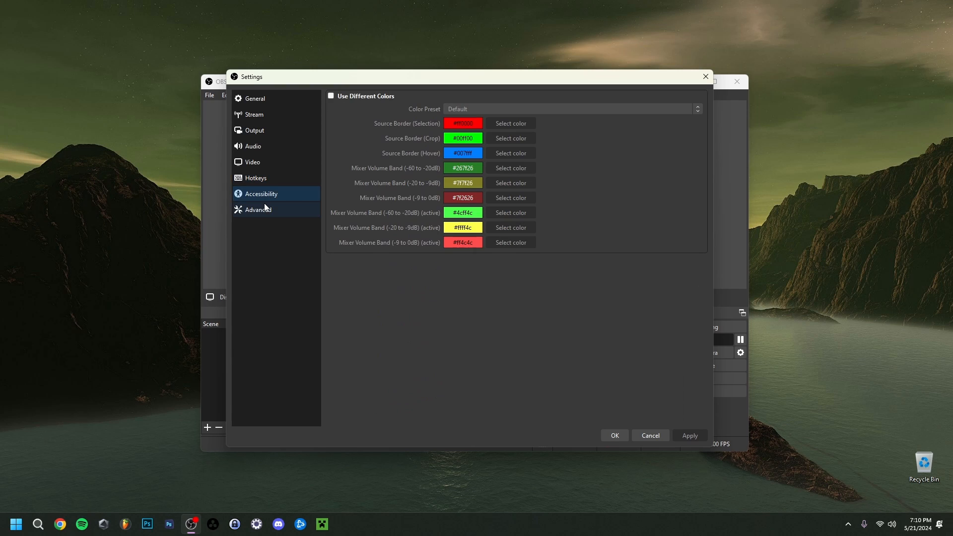
Show the Advanced settings page with automatic remux to mp4 enabled
click(257, 209)
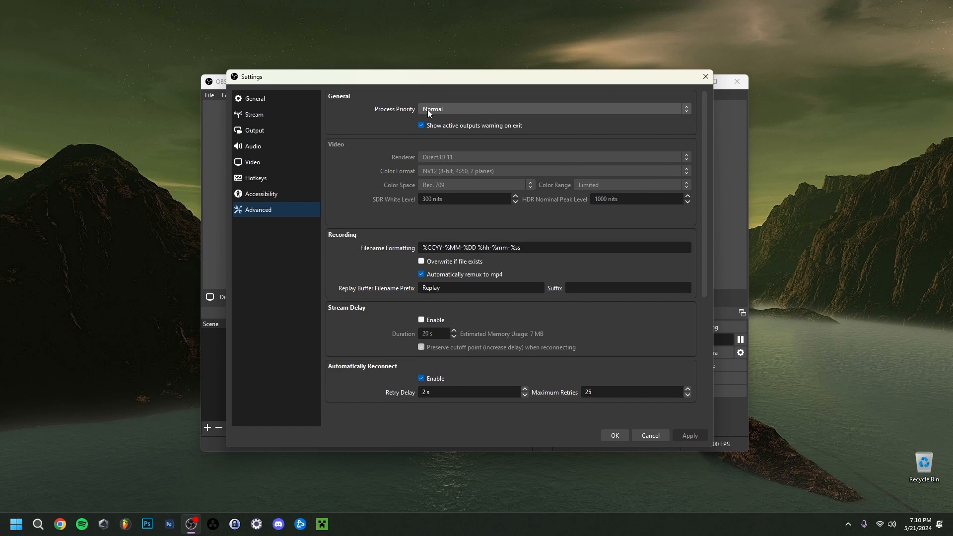
mouse_move(430, 113)
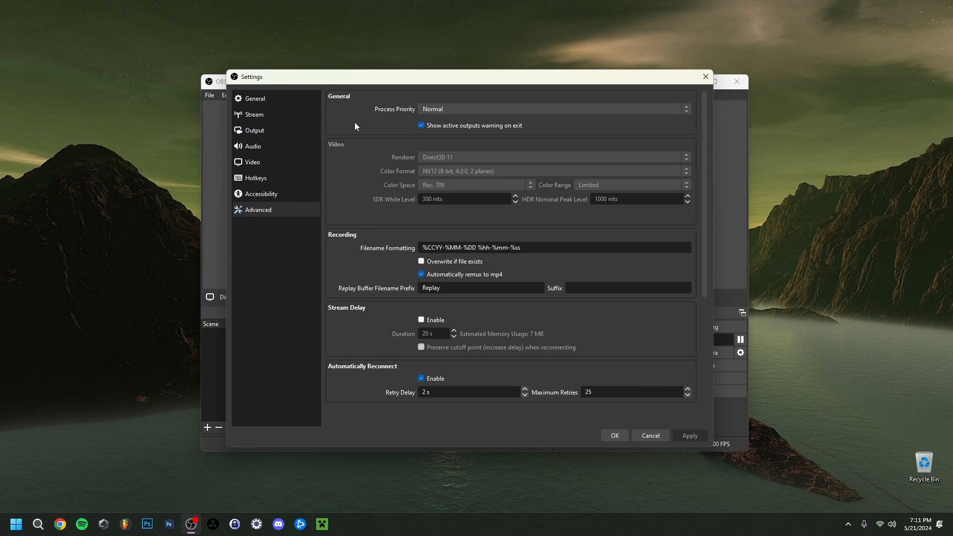
mouse_move(366, 135)
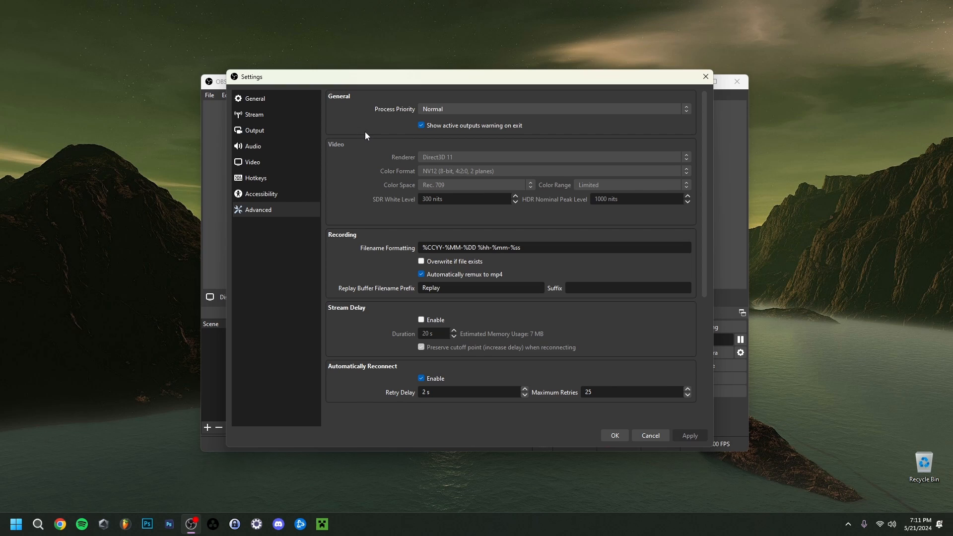
mouse_move(390, 176)
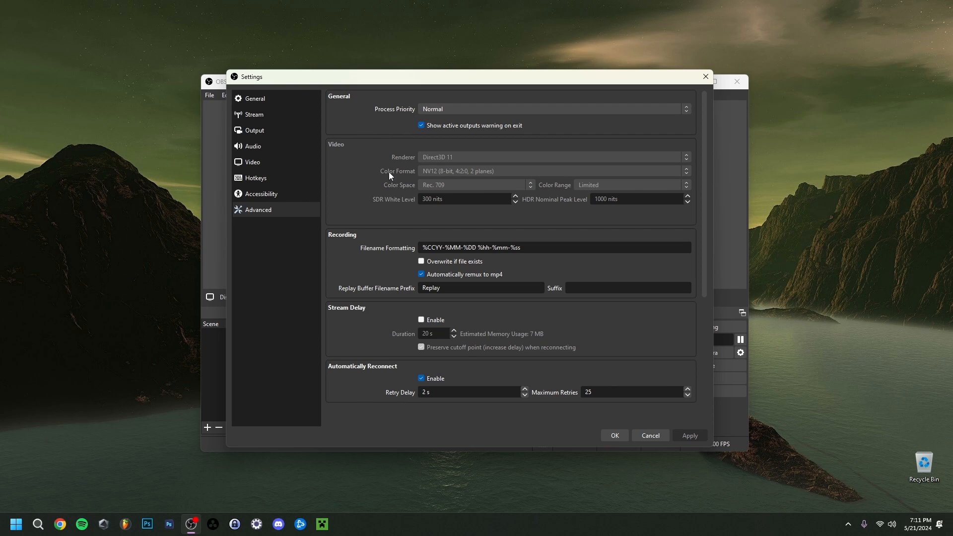
mouse_move(440, 162)
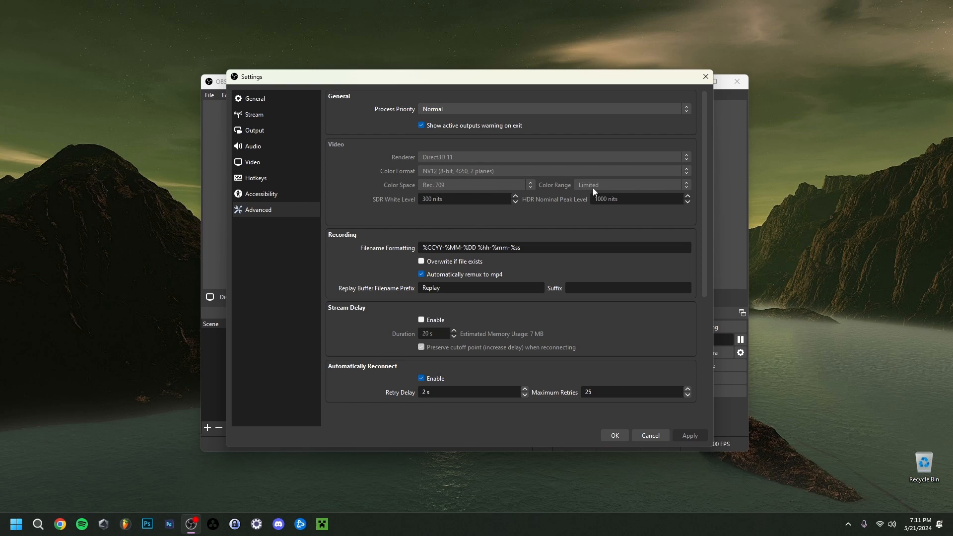
mouse_move(583, 192)
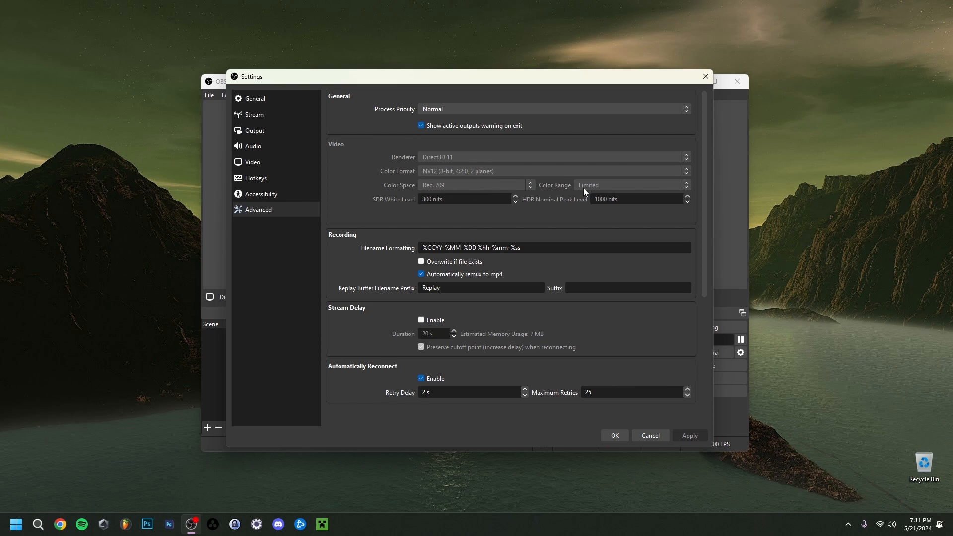
mouse_move(589, 190)
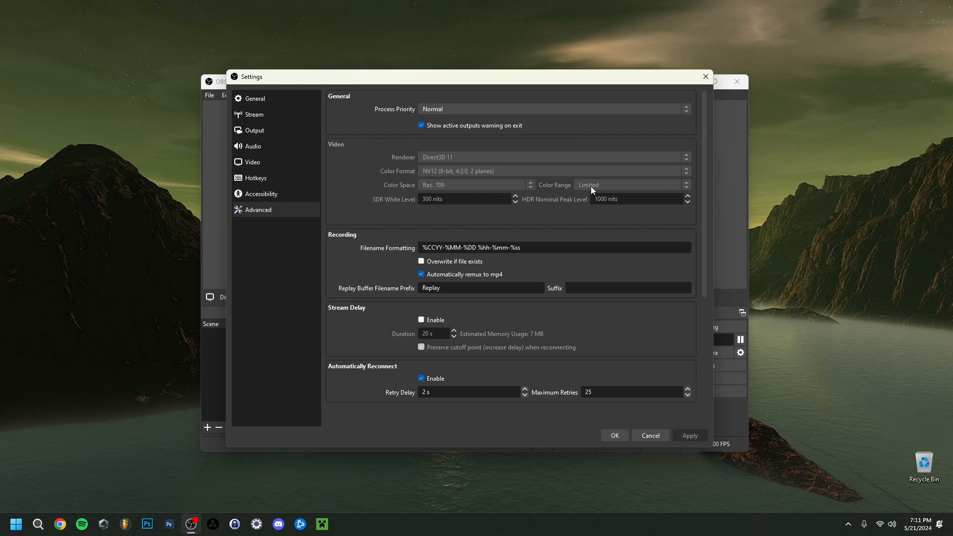
mouse_move(602, 192)
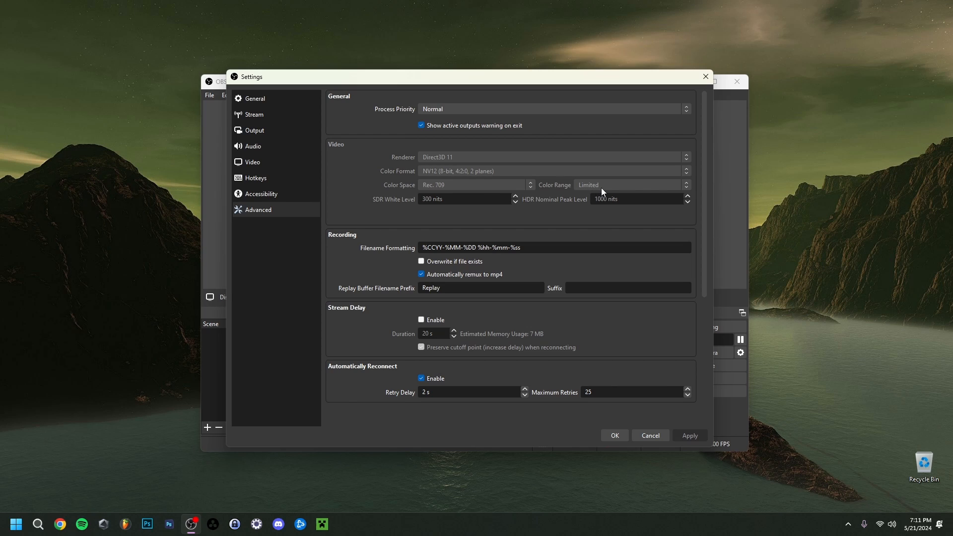
mouse_move(588, 191)
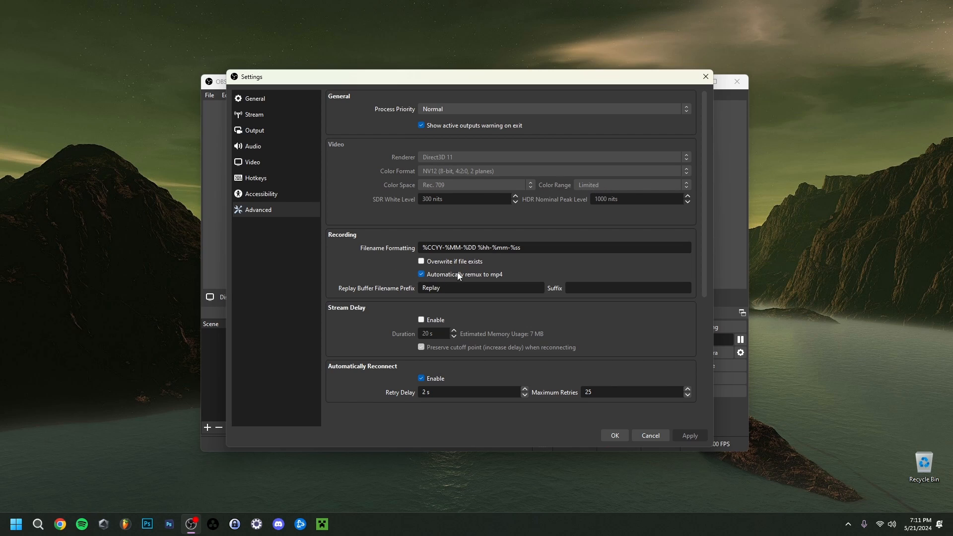
mouse_move(435, 280)
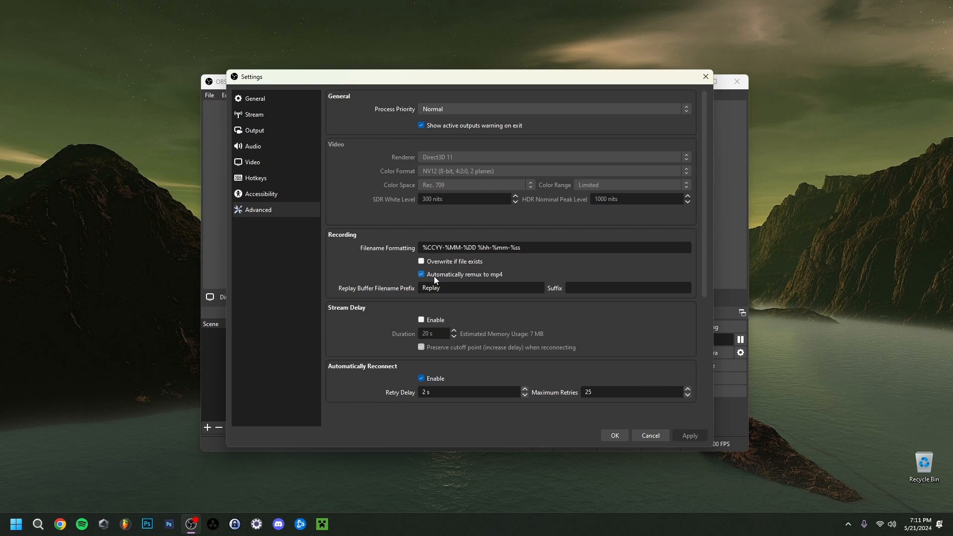
mouse_move(447, 283)
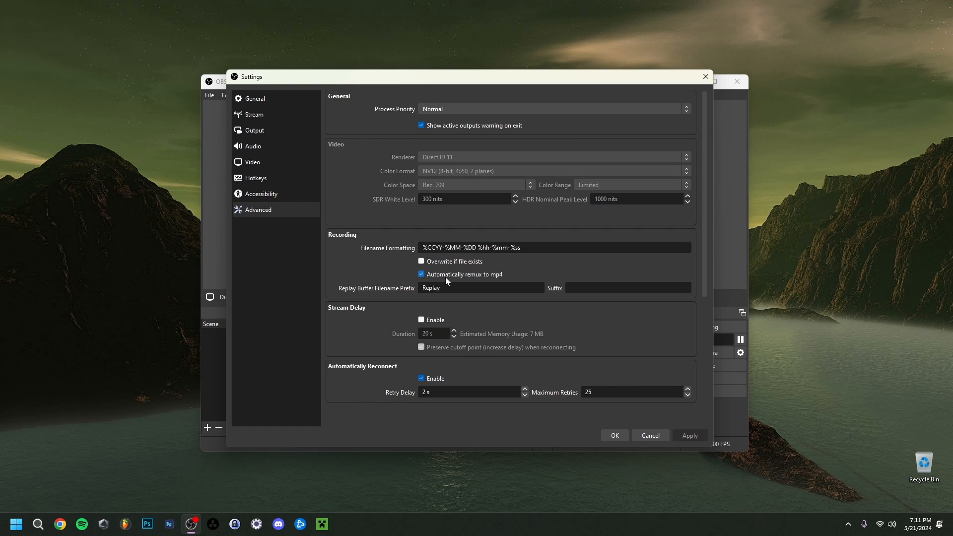
mouse_move(405, 279)
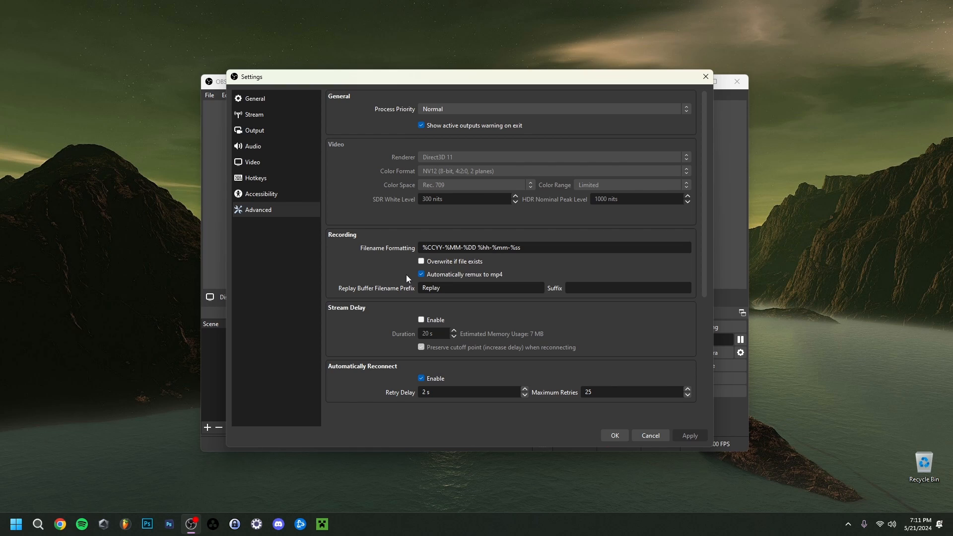
mouse_move(444, 279)
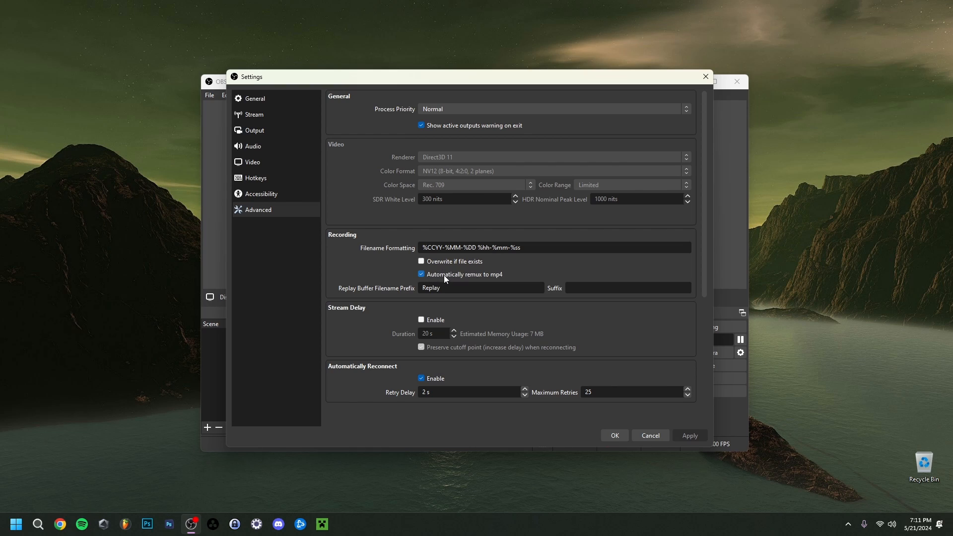
mouse_move(382, 279)
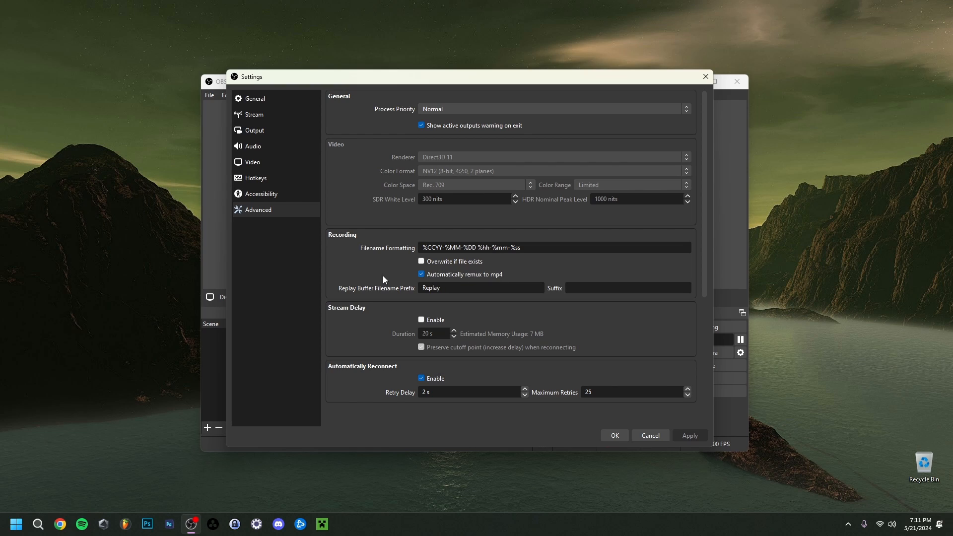
mouse_move(385, 285)
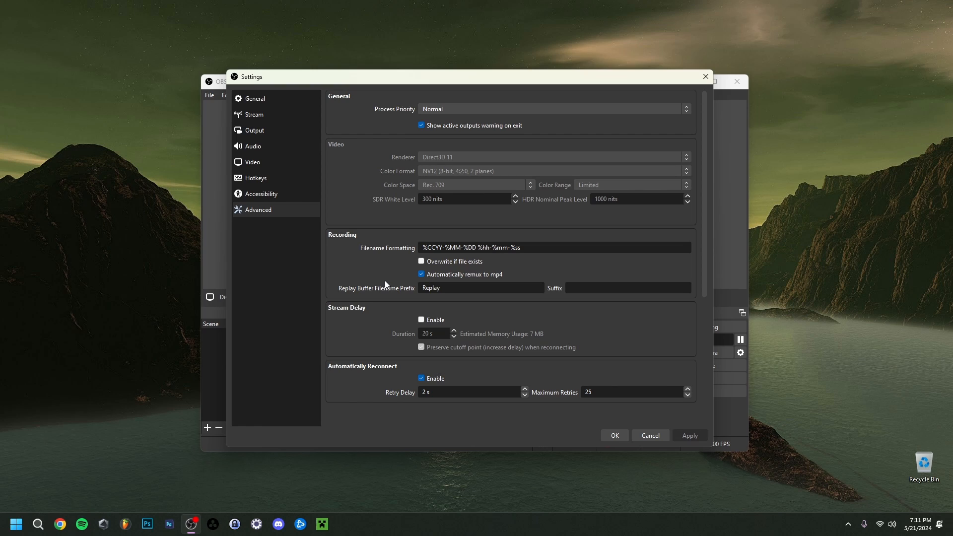
mouse_move(387, 285)
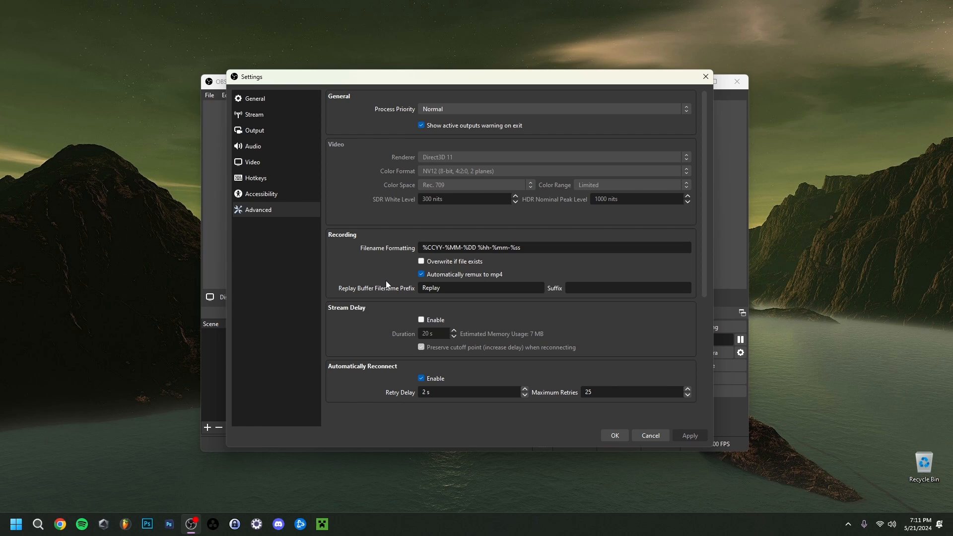
mouse_move(400, 281)
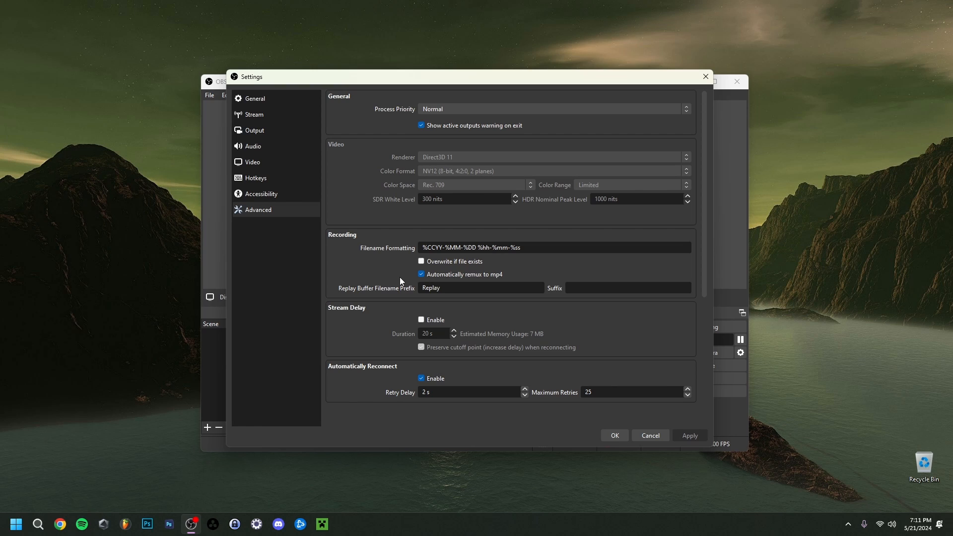
mouse_move(395, 279)
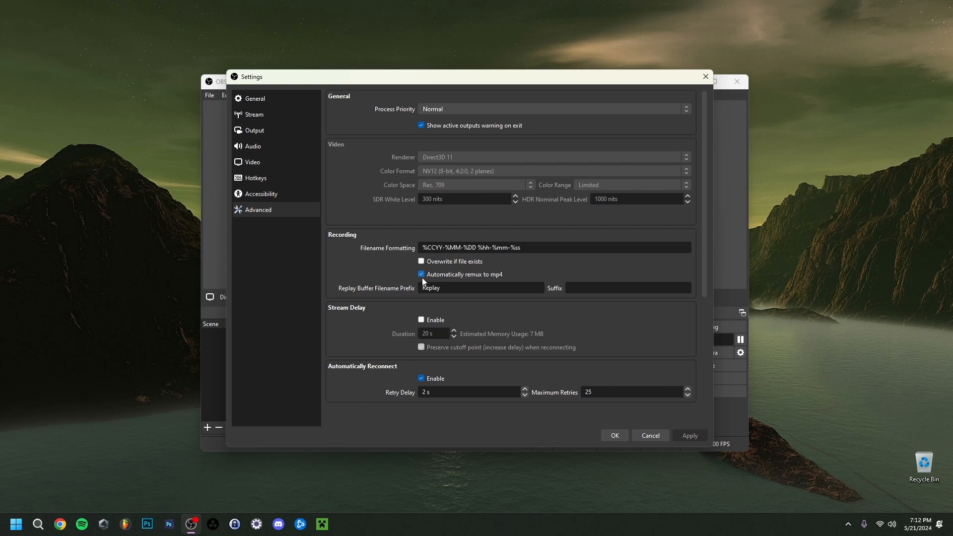
mouse_move(385, 284)
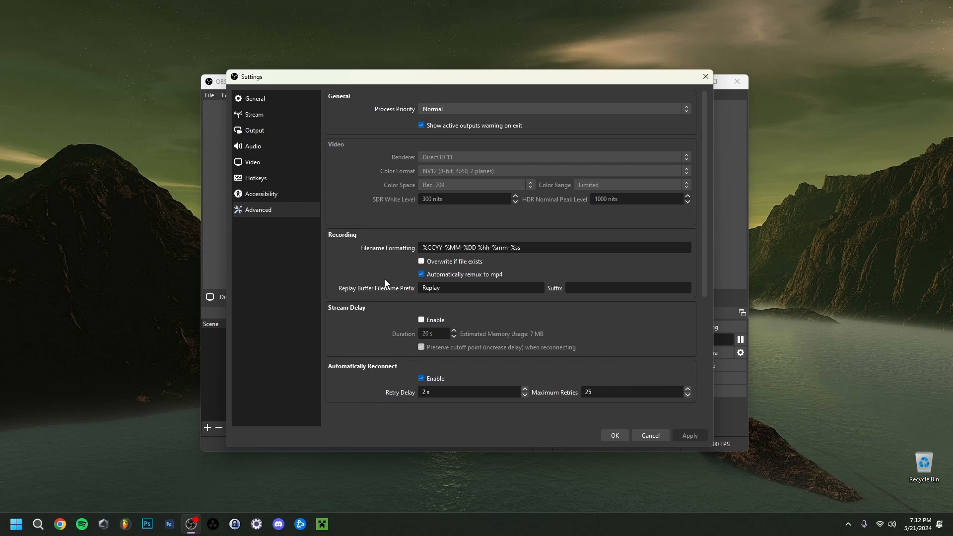
mouse_move(433, 282)
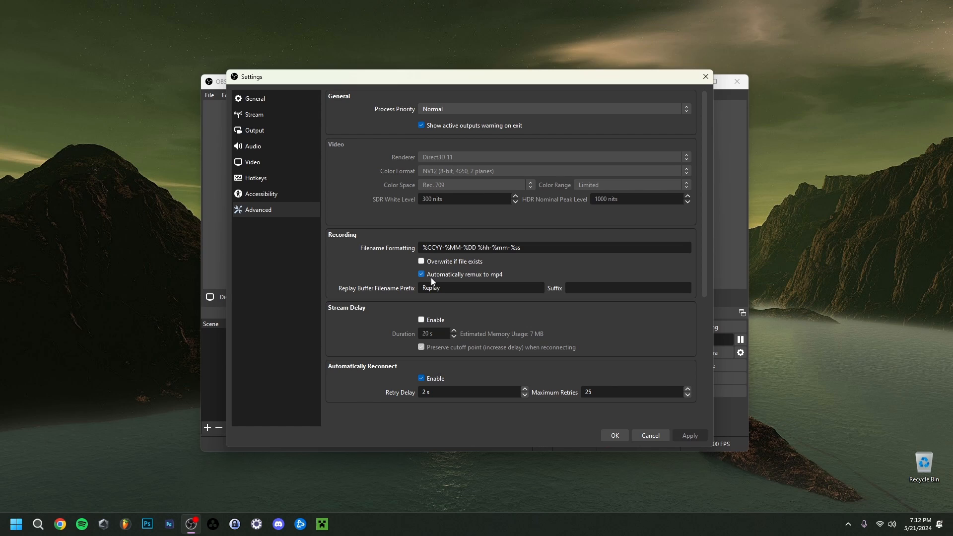
mouse_move(474, 281)
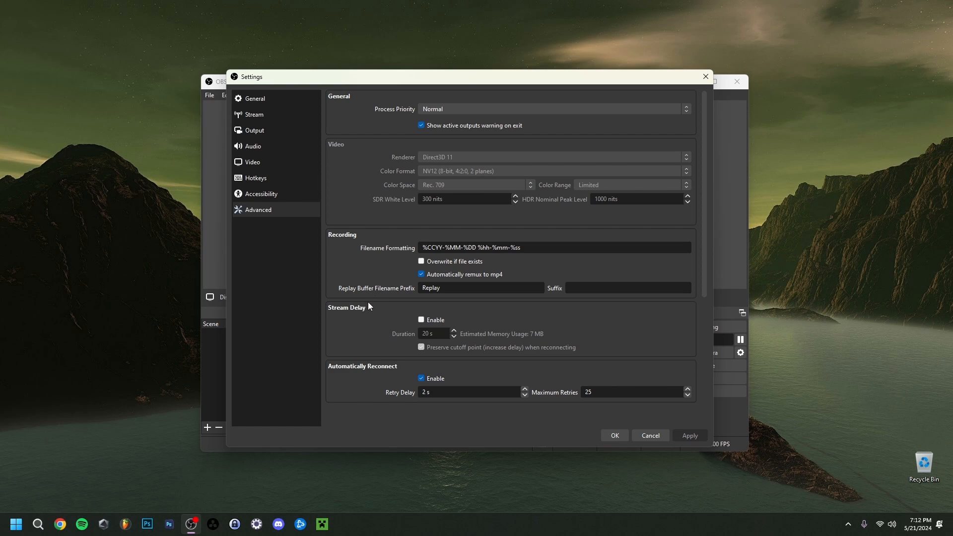
mouse_move(383, 306)
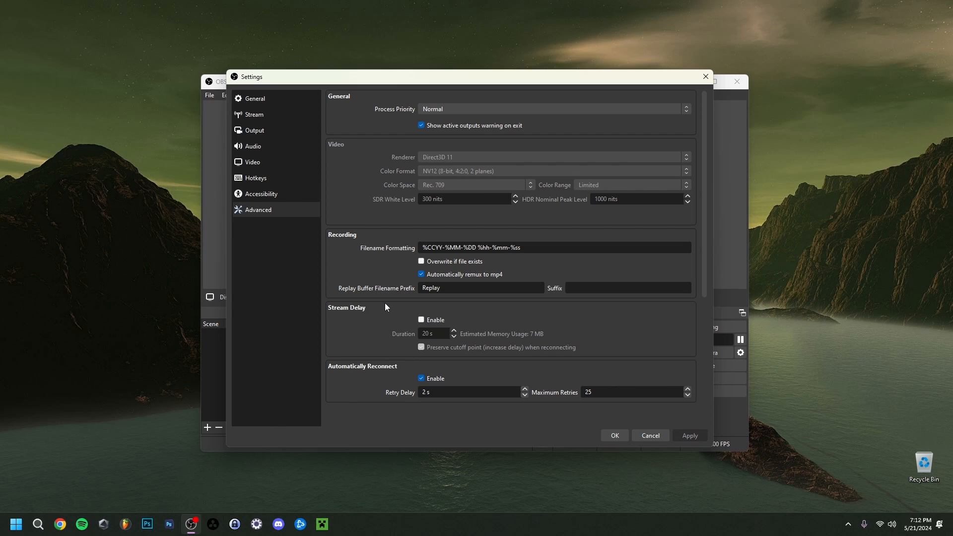
mouse_move(665, 343)
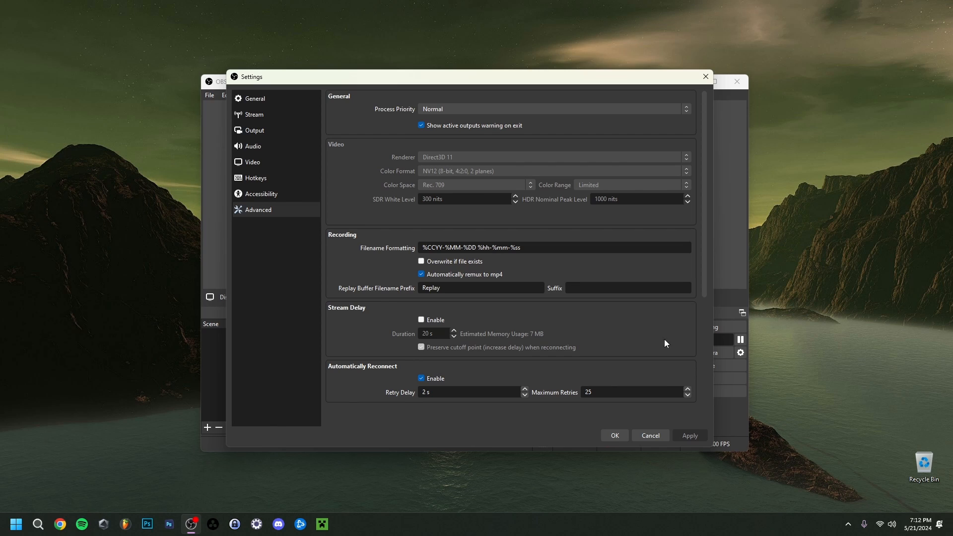
mouse_move(508, 283)
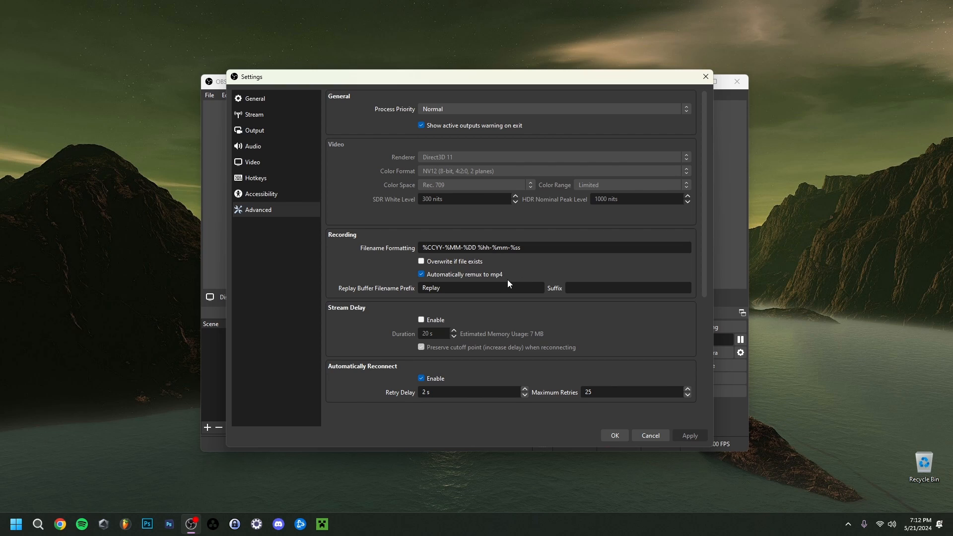
mouse_move(519, 282)
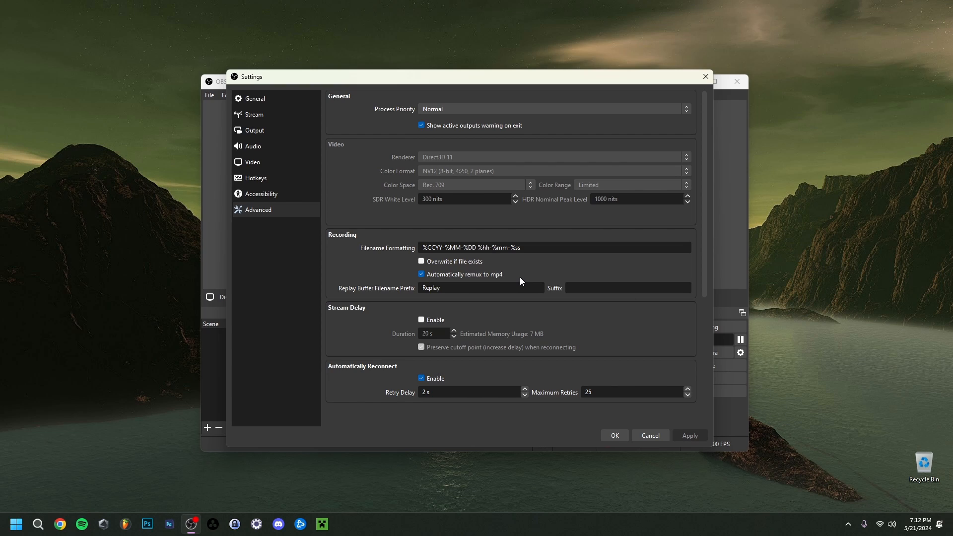
mouse_move(520, 284)
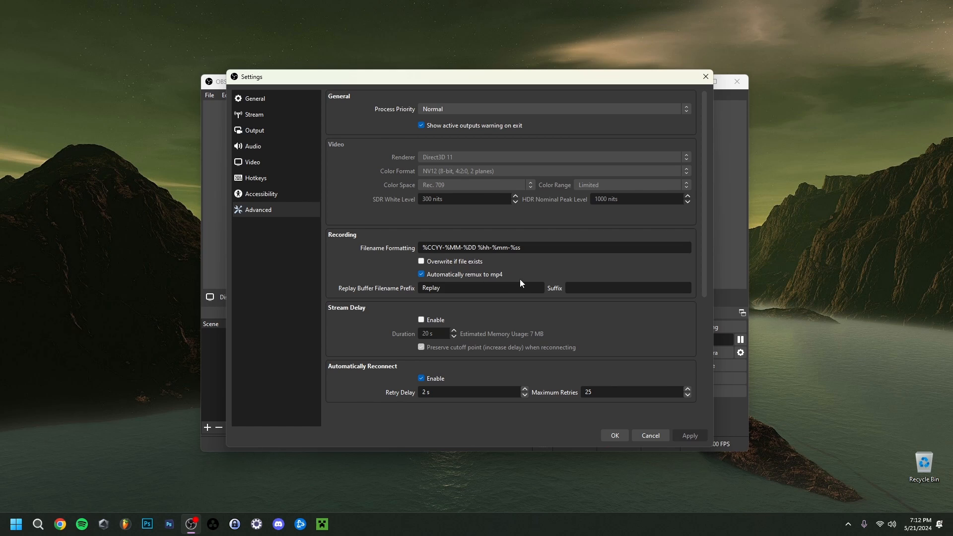
mouse_move(491, 279)
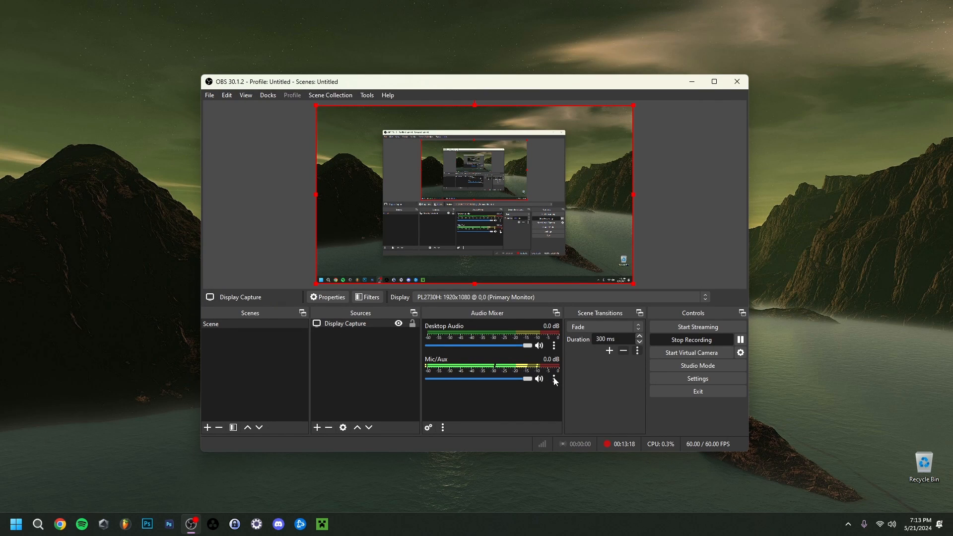
Open Mic/Aux filters and view the 3-Band Equalizer: High 6.30, Mid -2.90, Low 1.70 dB
click(553, 378)
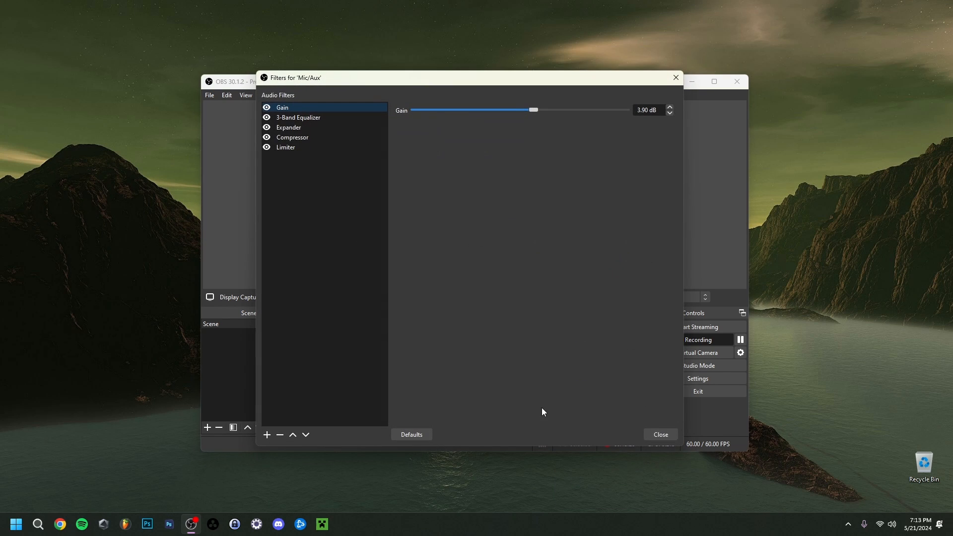
click(297, 117)
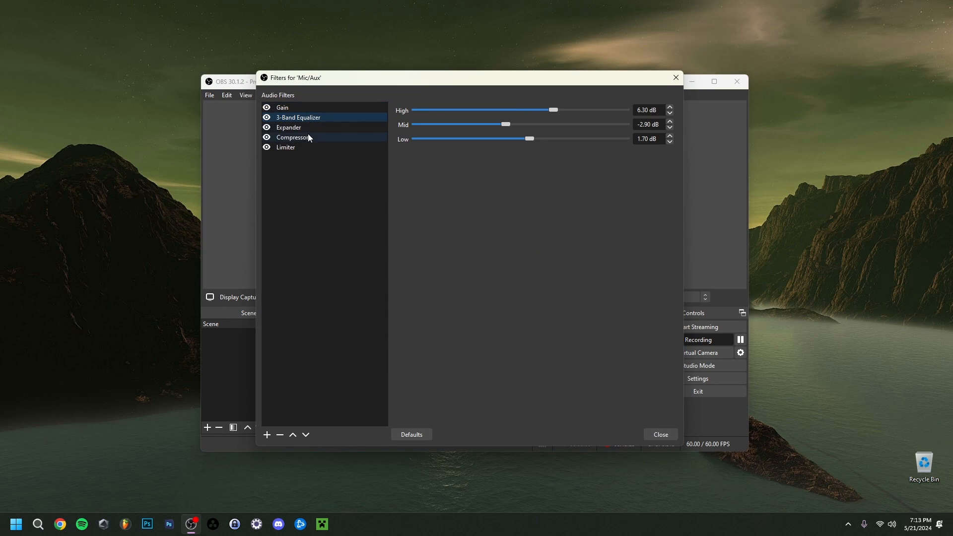
click(298, 116)
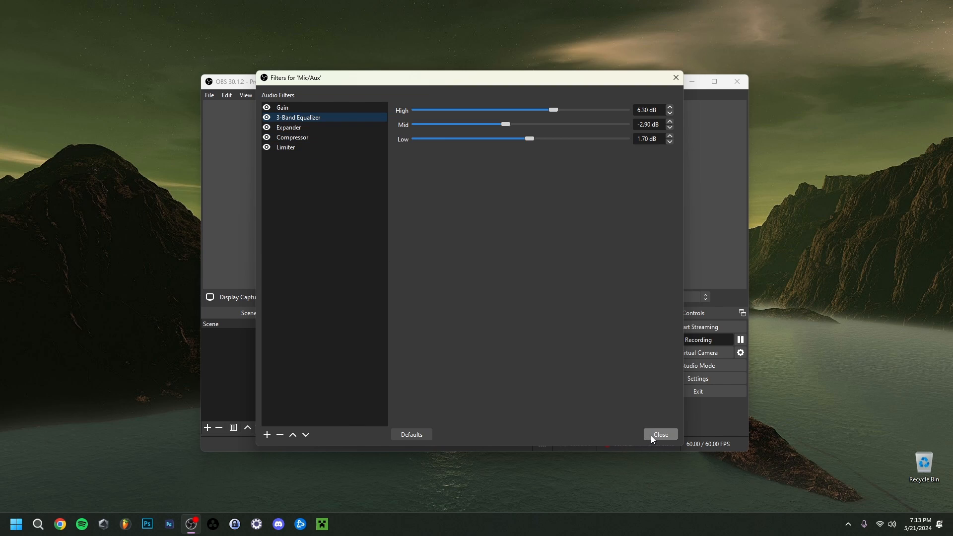
Close the 'Filters for Mic/Aux' window, back in OBS's main window
click(659, 434)
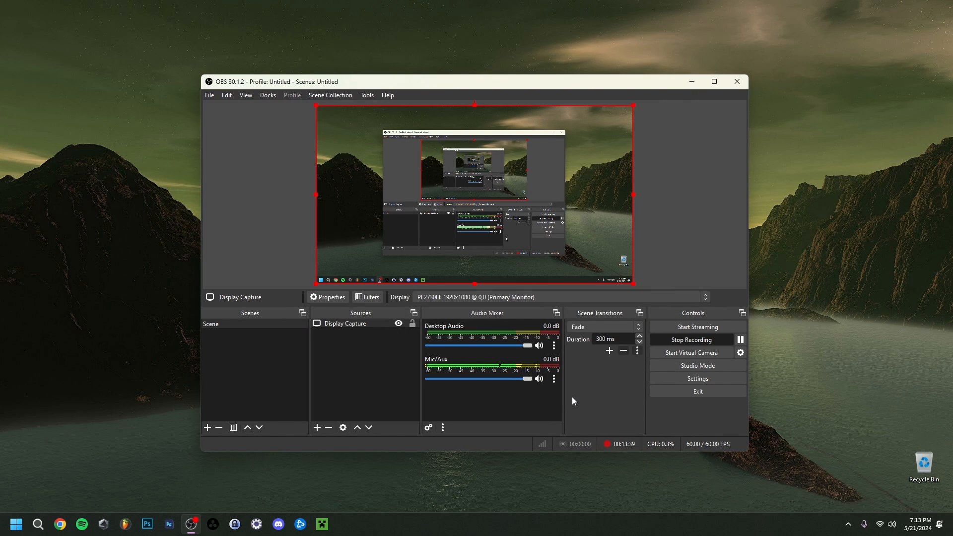
click(552, 379)
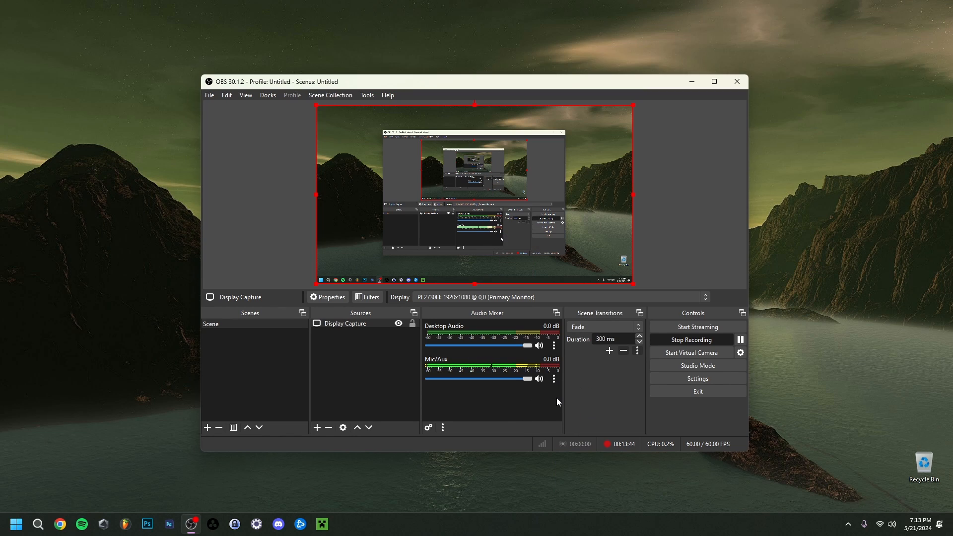
mouse_move(559, 403)
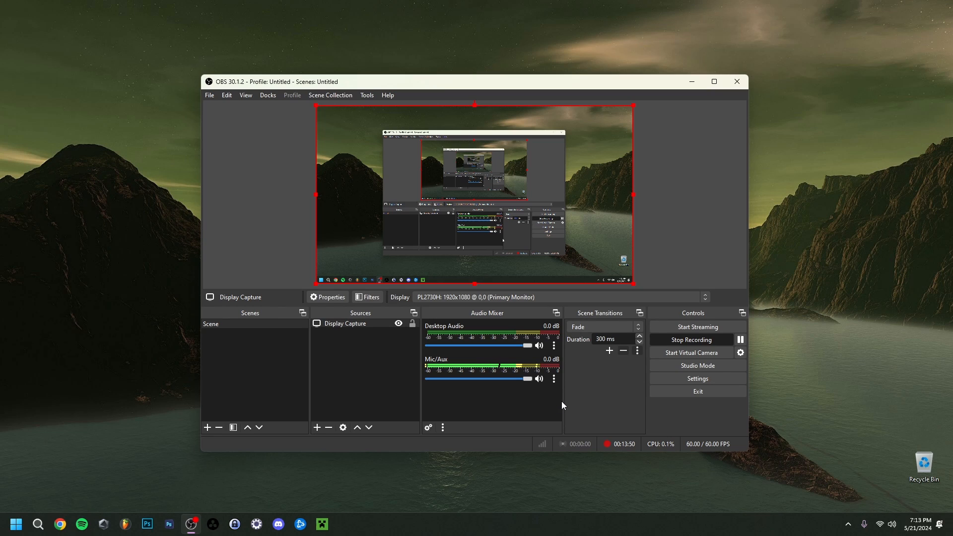
mouse_move(597, 389)
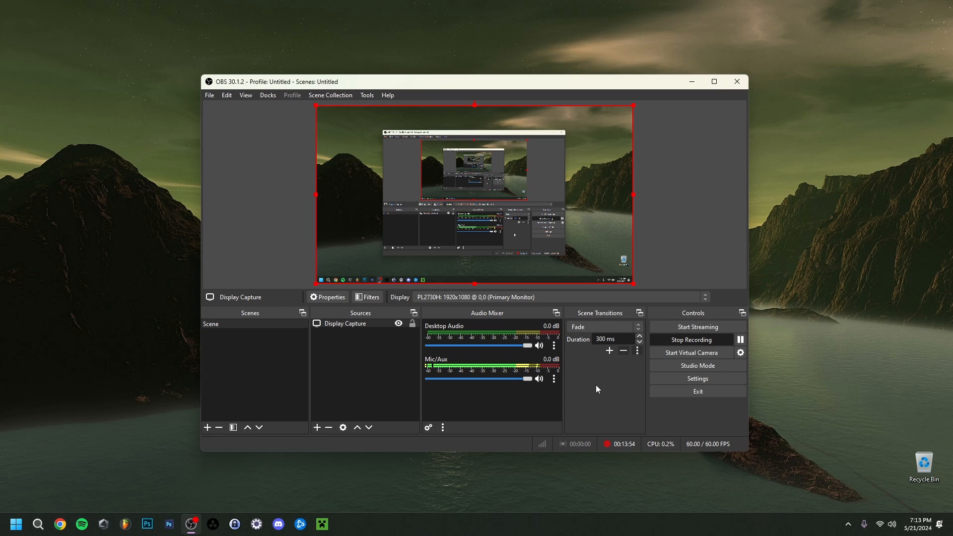